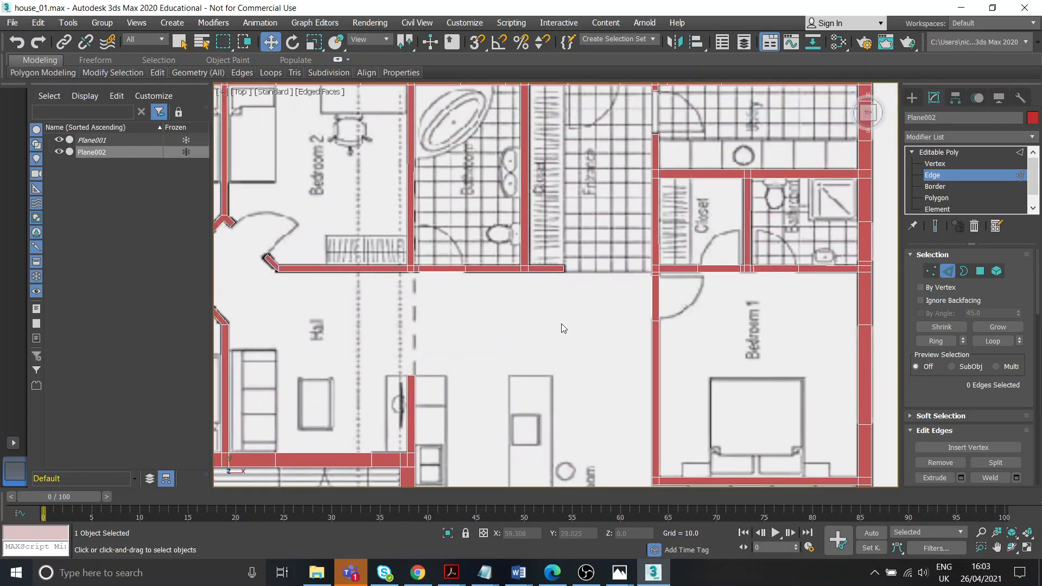
Step: At Polygon level, select wall faces below Bedroom 2 and under the closet to inspect them
left_click(936, 198)
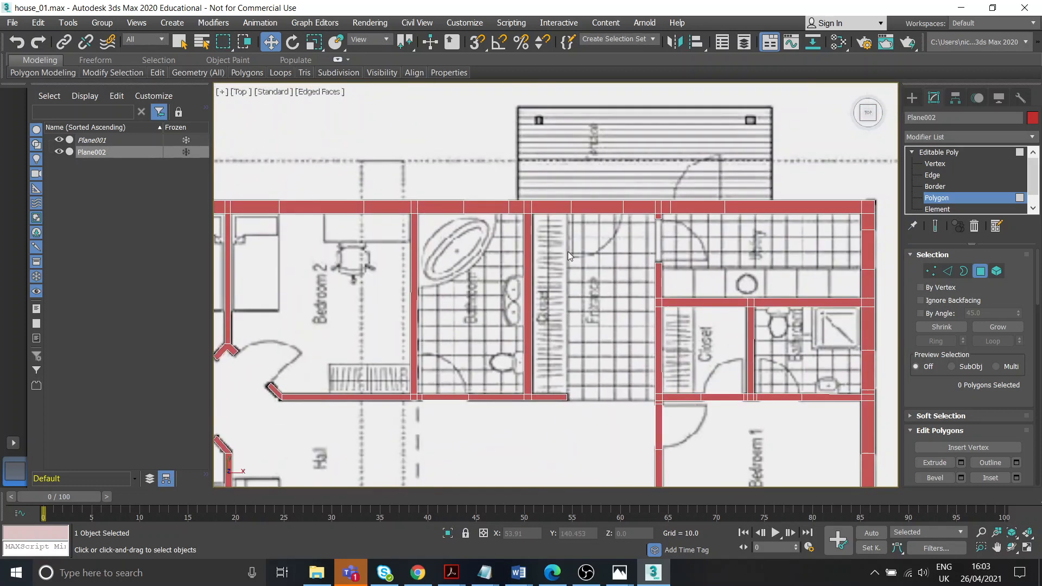
left_click(698, 207)
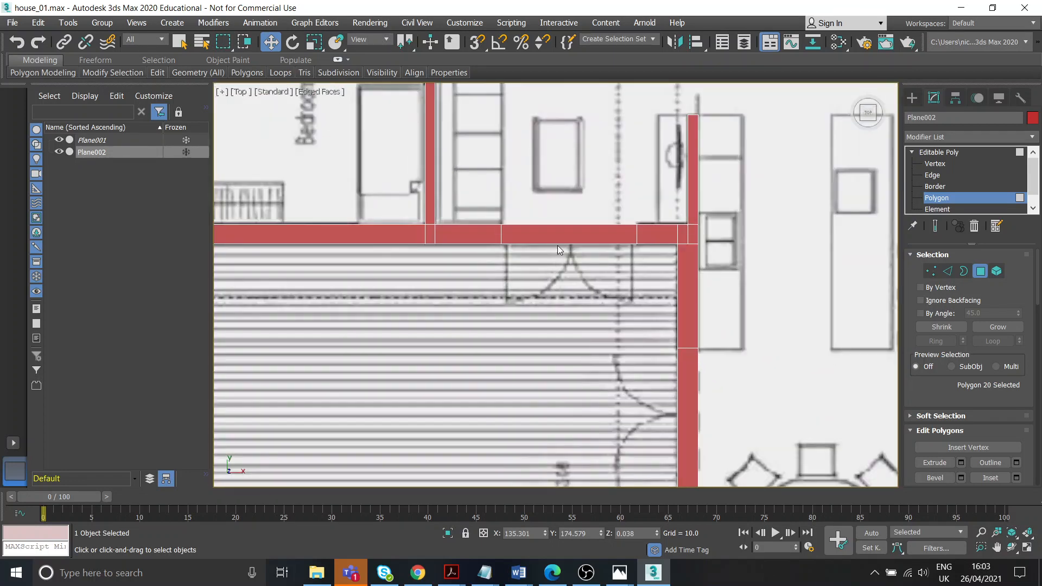
left_click_drag(558, 250, 527, 238)
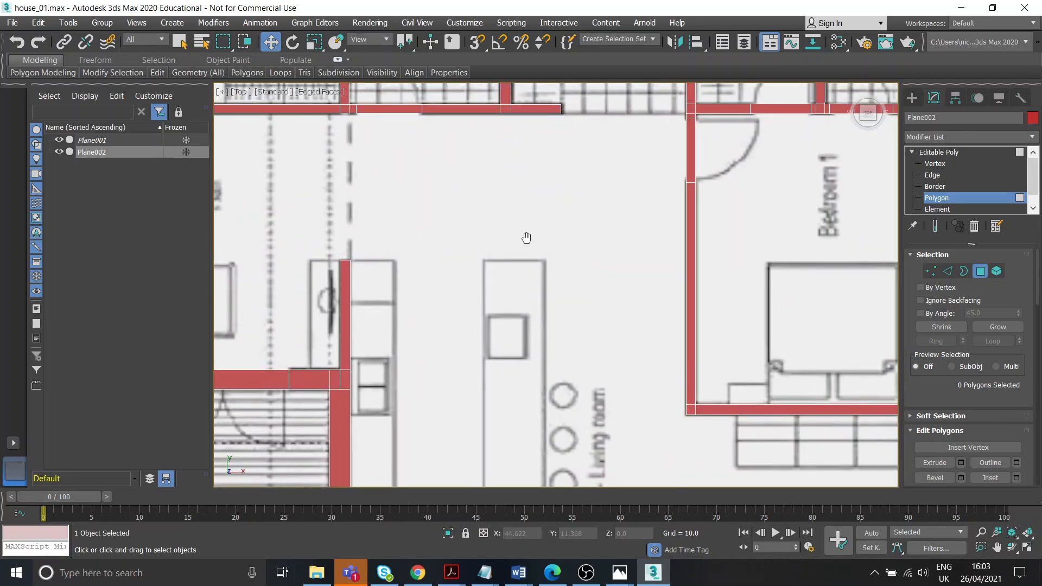
scroll("down", 3)
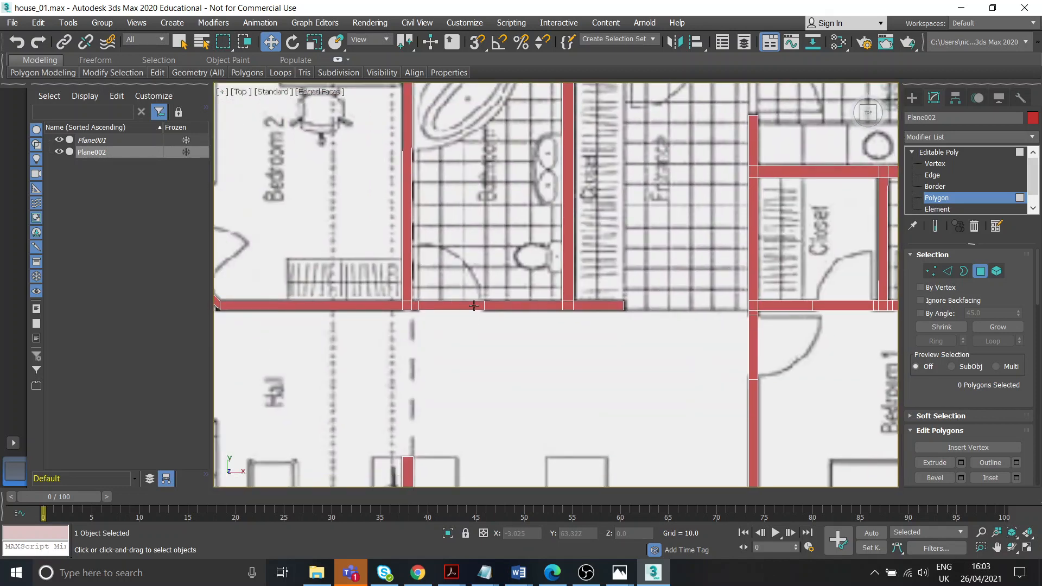
left_click(474, 306)
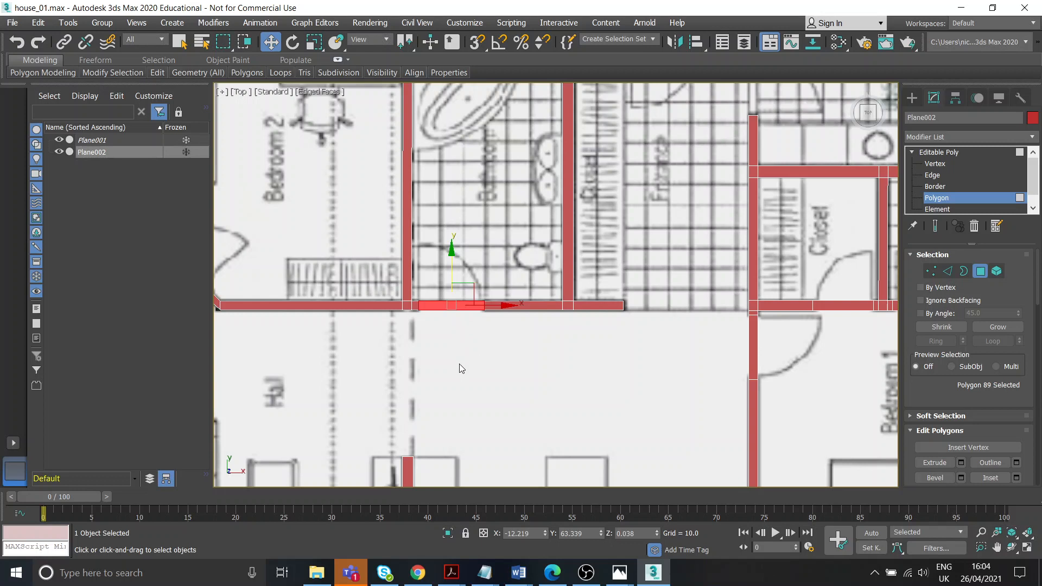
mouse_move(445, 299)
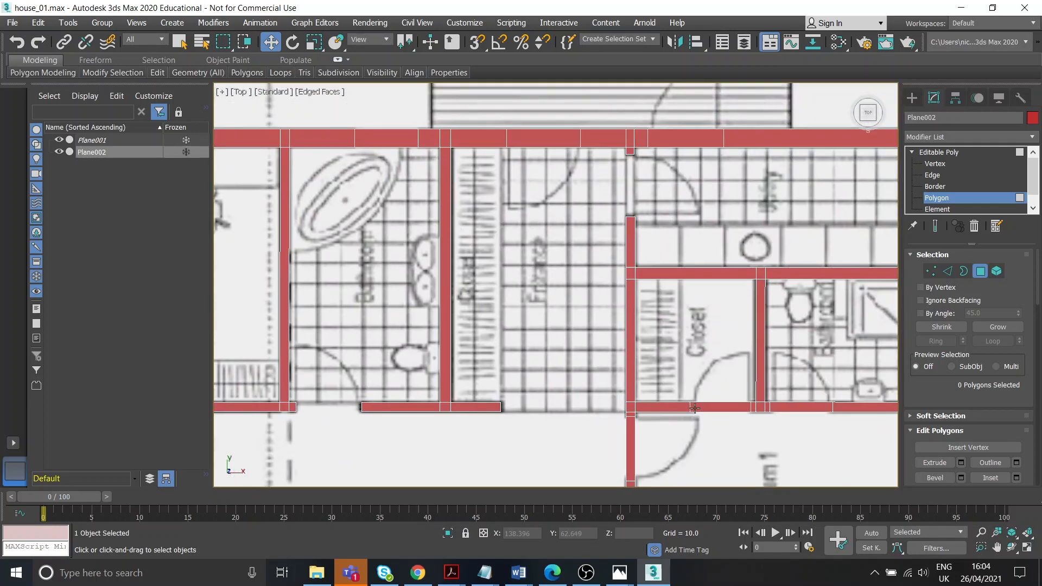
left_click(791, 406)
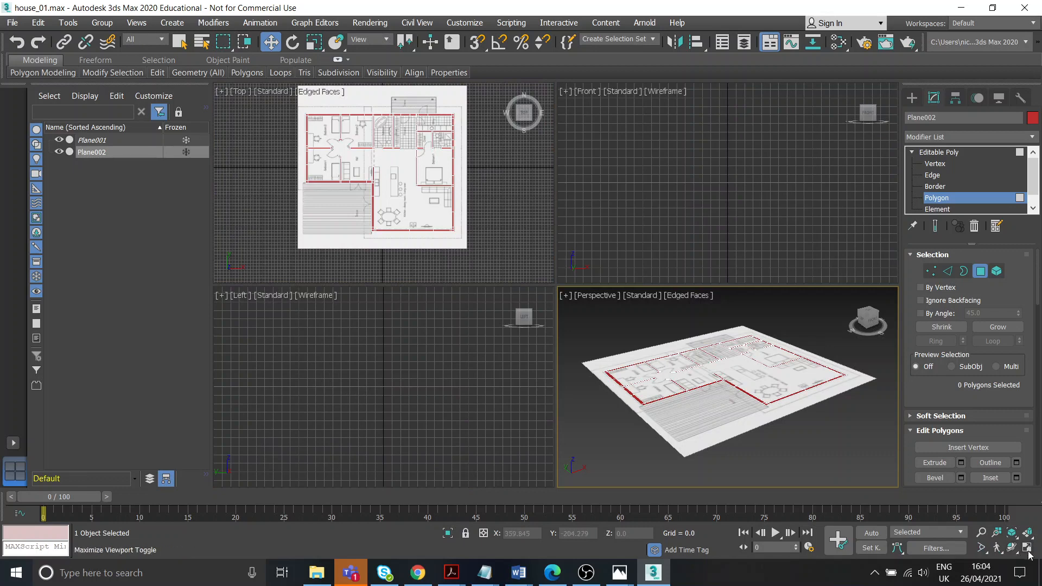
Step: Maximize the Perspective viewport with Alt+W to show the whole floor plan
key("alt+w")
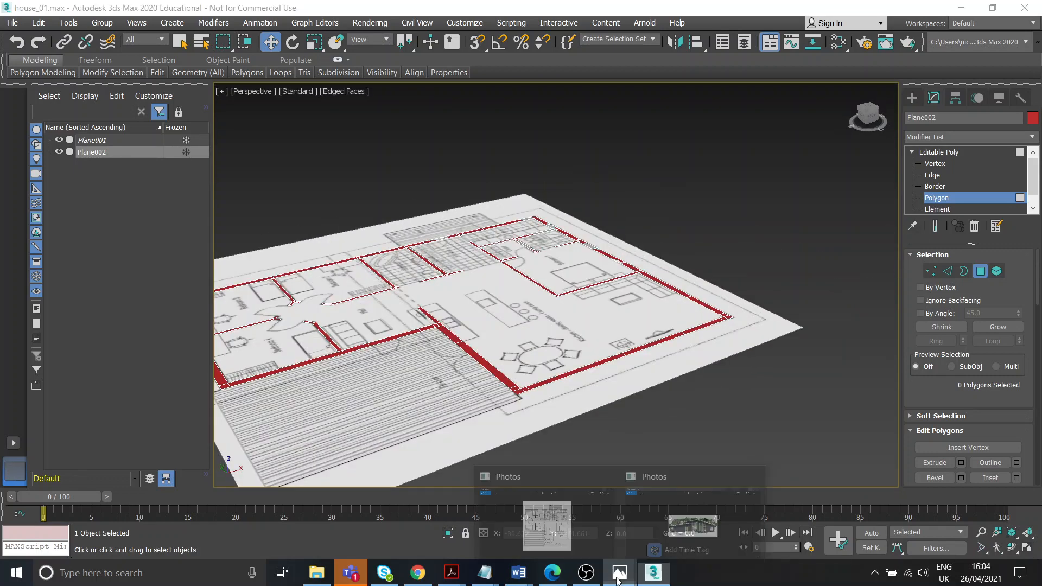
Step: Open house reference.jpg in Photos from the taskbar
left_click(618, 572)
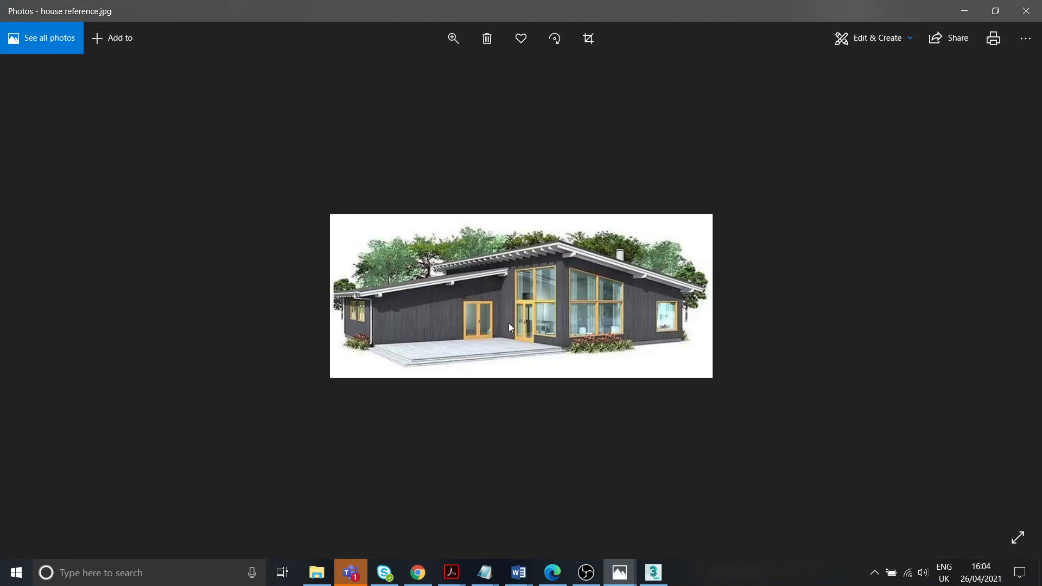
mouse_move(575, 319)
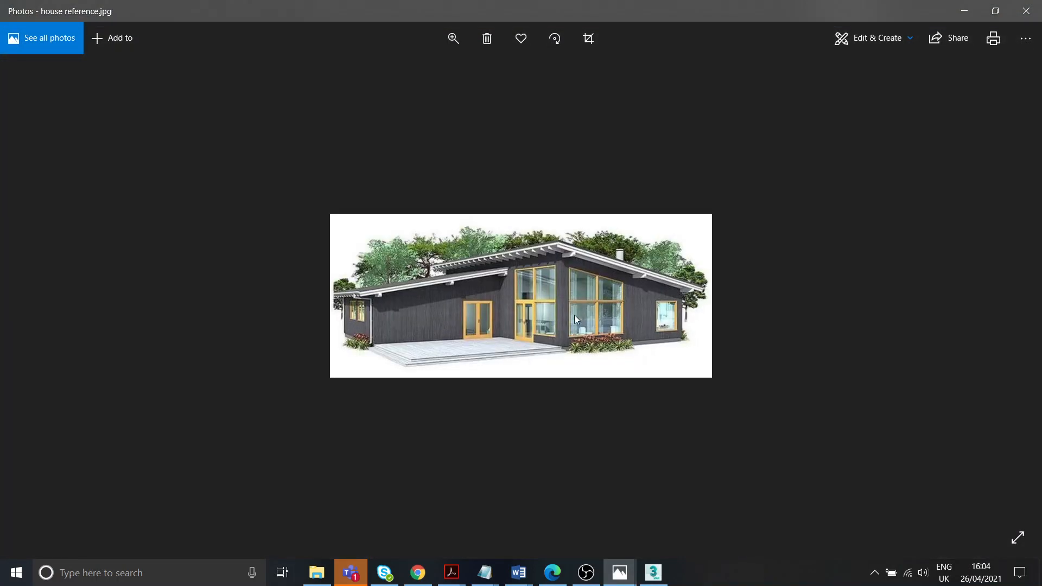
mouse_move(616, 321)
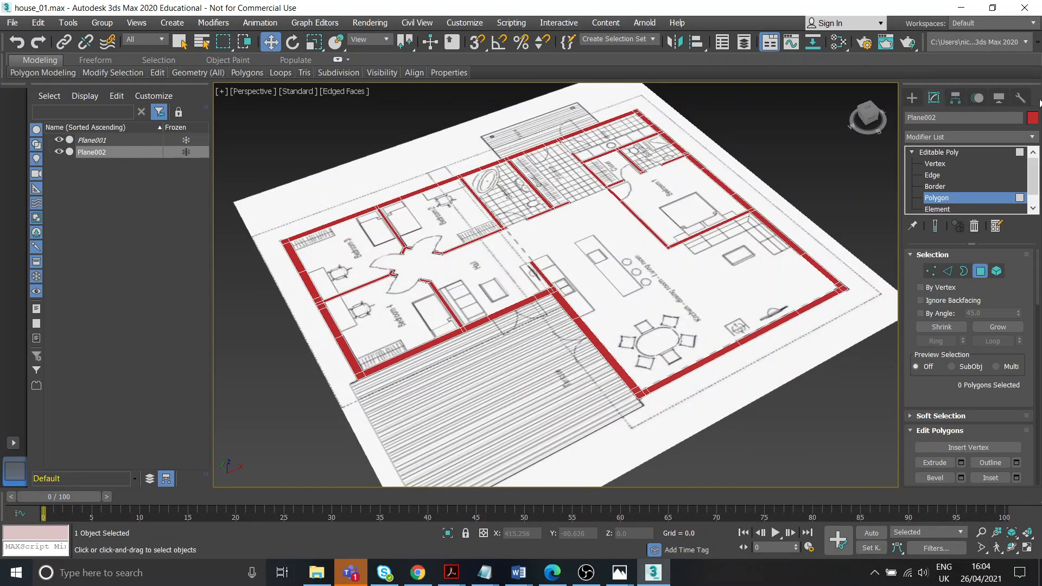
Step: Set Plane002's object colour swatch to blue
left_click(1034, 118)
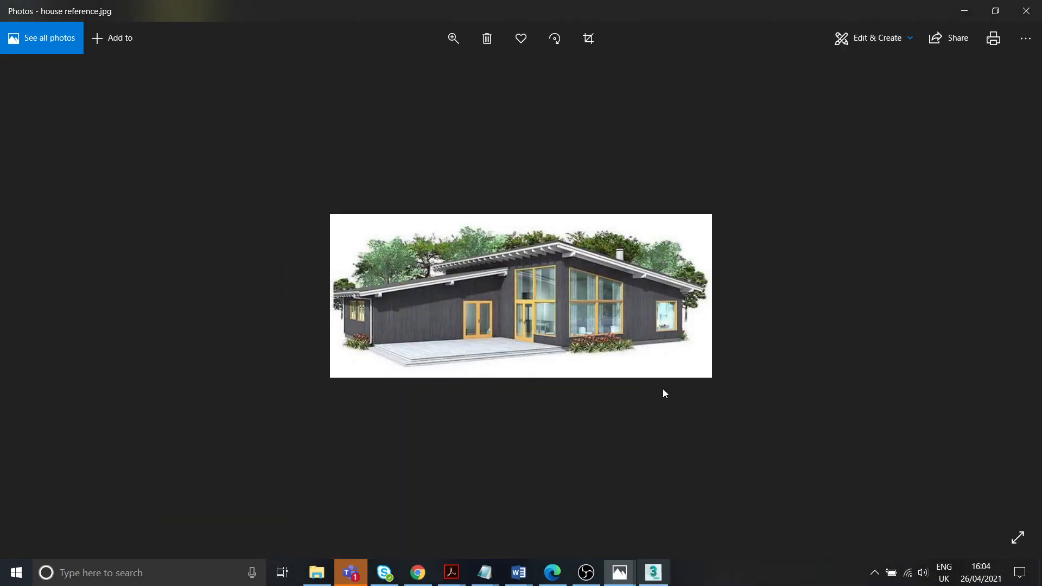
left_click(652, 572)
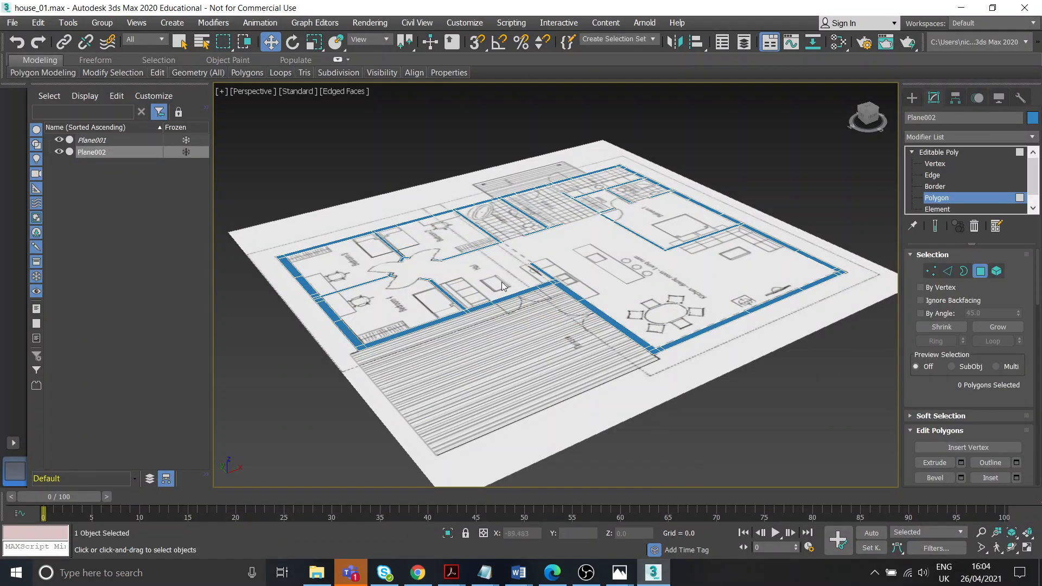
mouse_move(578, 297)
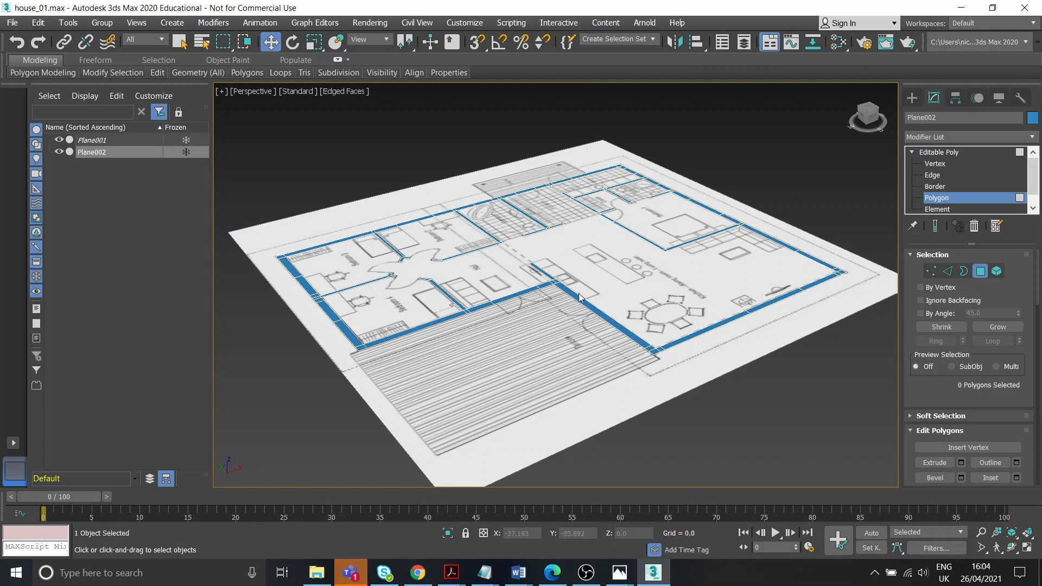
mouse_move(668, 493)
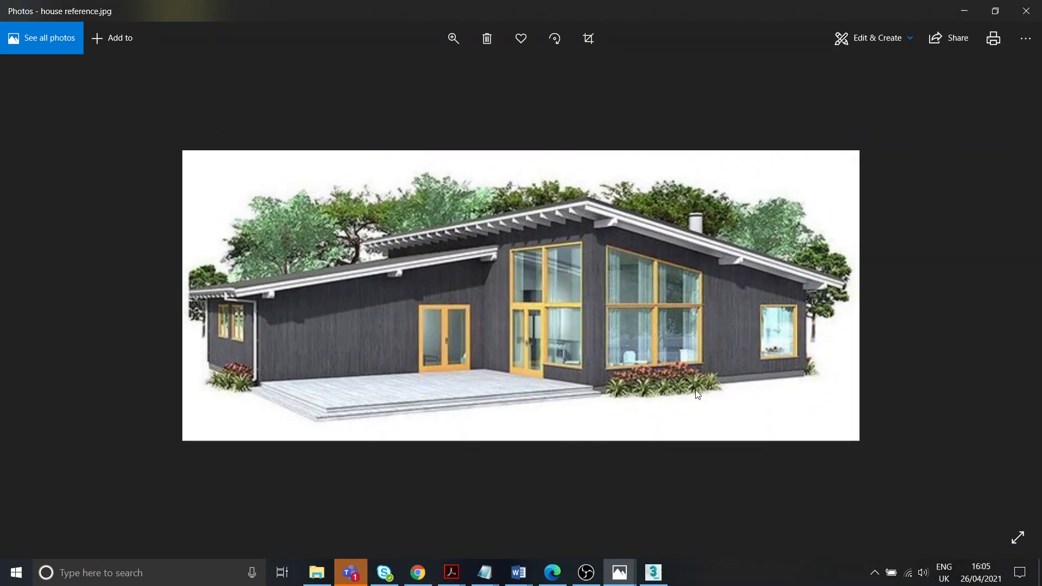
mouse_move(756, 384)
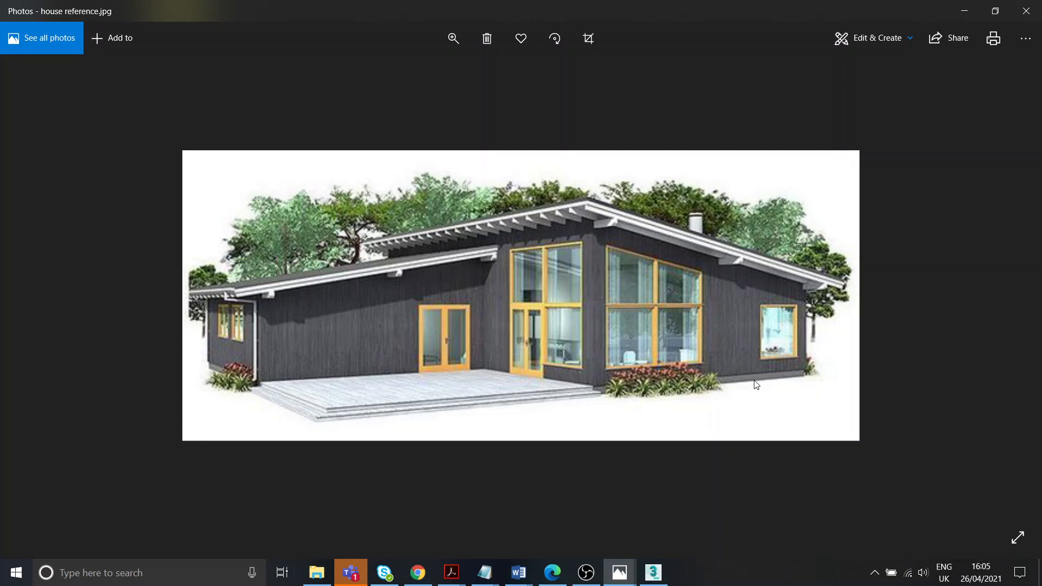
mouse_move(770, 378)
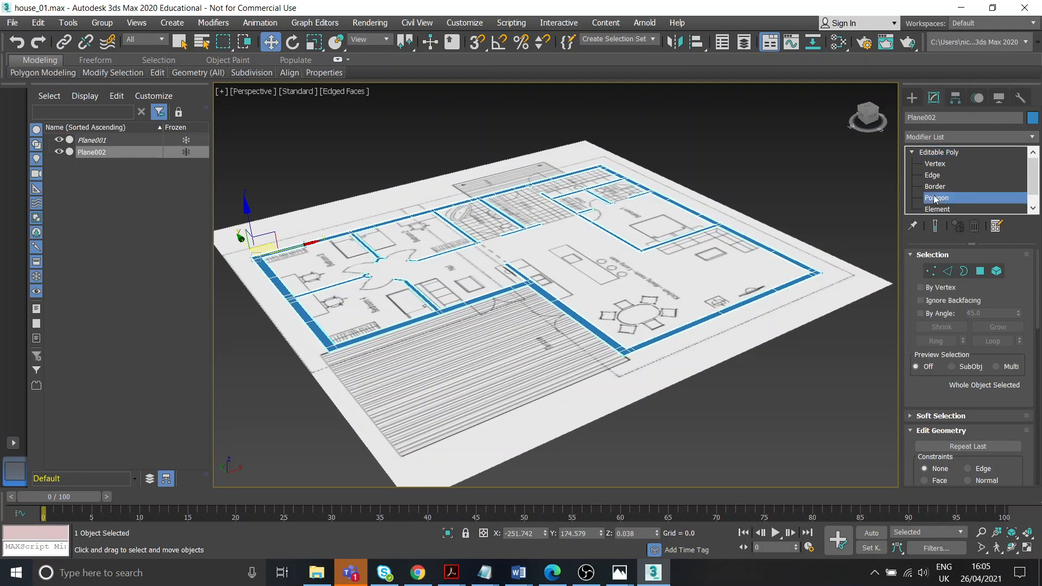
Step: Extrude the 94 wall polygons, lowering the height spinner to form low walls, and confirm
left_click(938, 197)
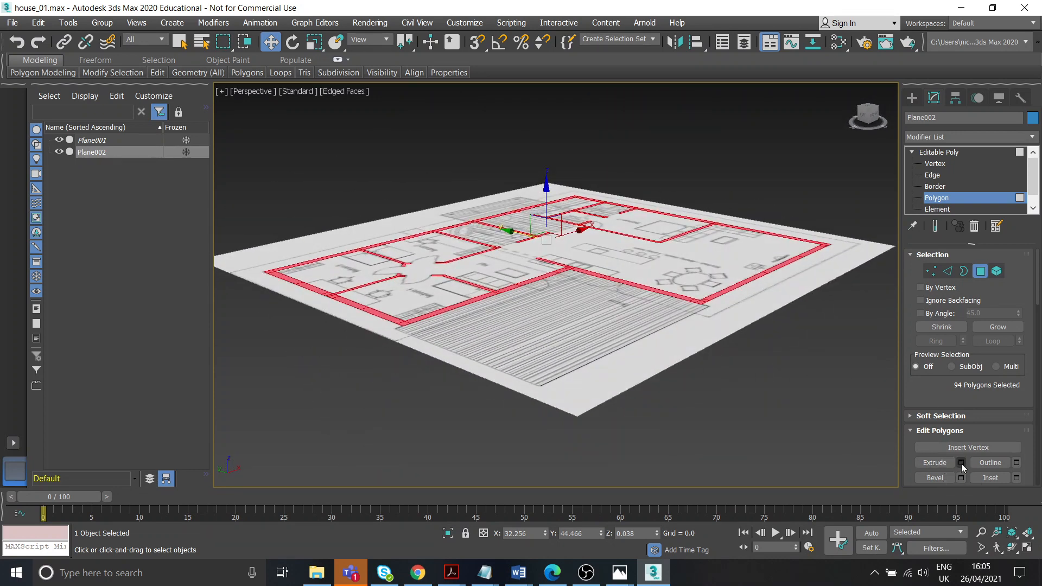
mouse_move(961, 462)
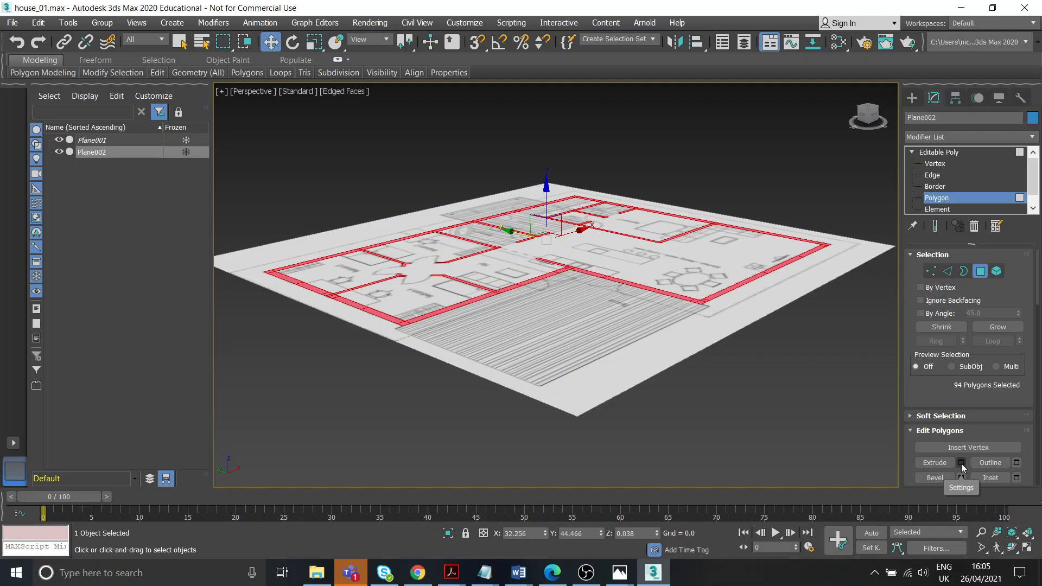
left_click(961, 463)
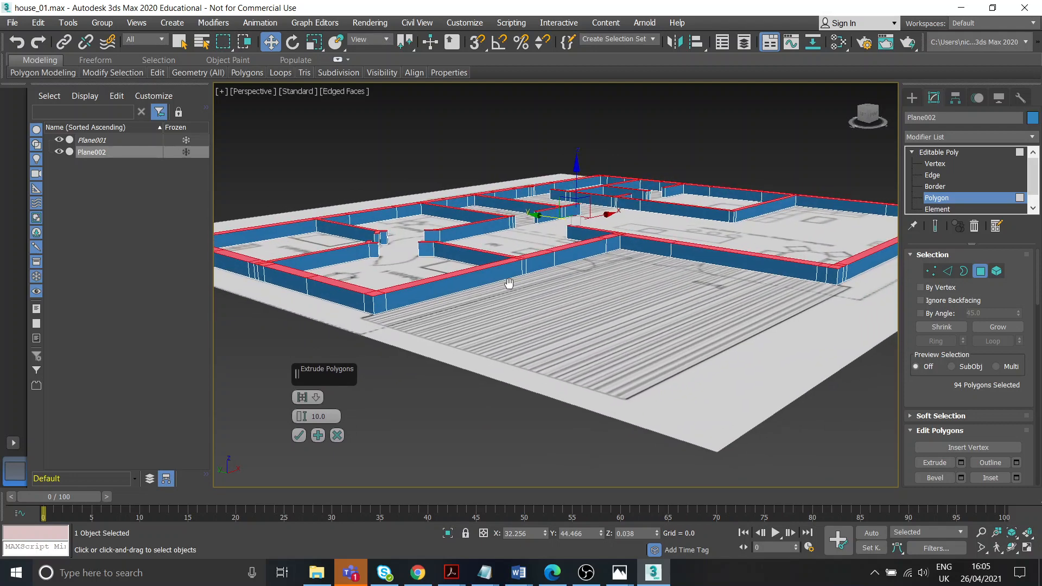
left_click_drag(316, 416, 316, 421)
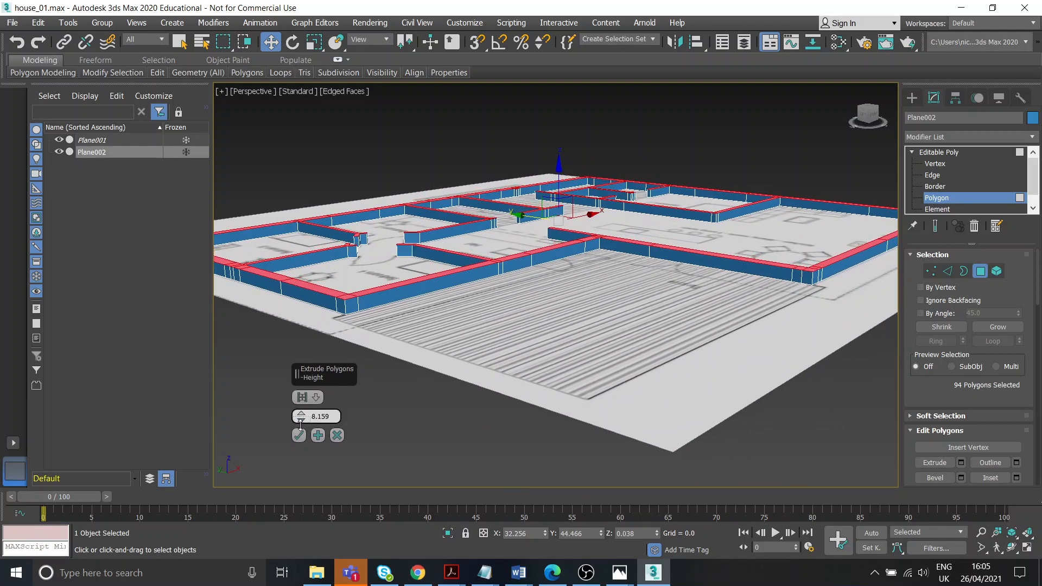
left_click_drag(299, 412, 300, 442)
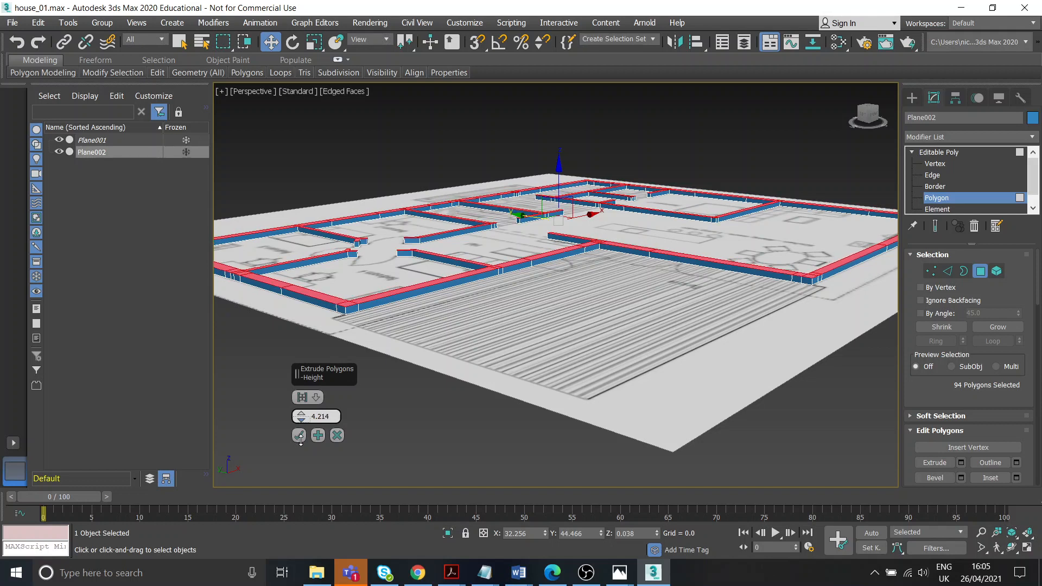
left_click_drag(300, 416, 300, 432)
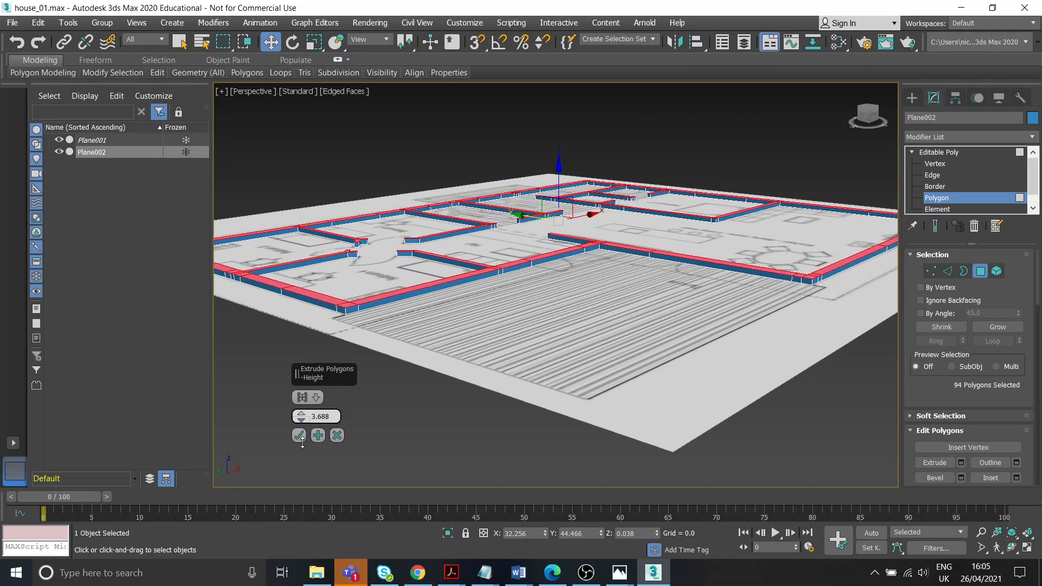
left_click_drag(300, 413, 300, 426)
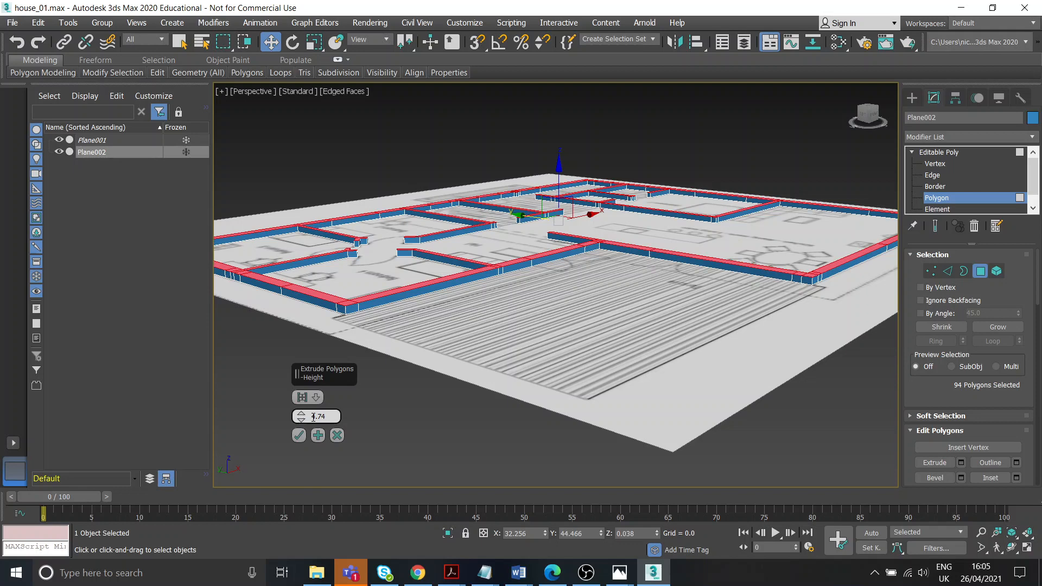
left_click(619, 572)
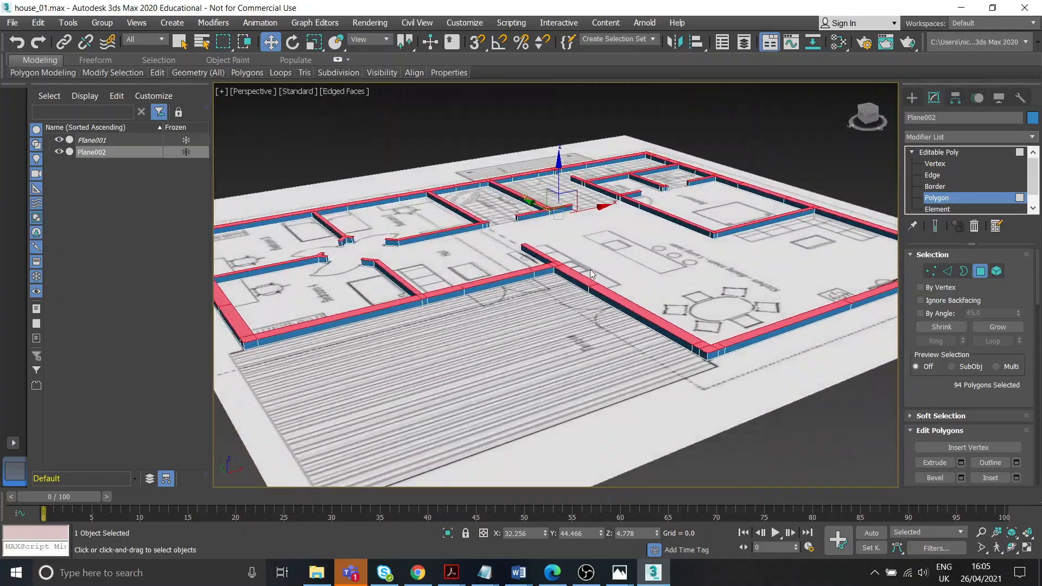
Step: Look over house reference.jpg in Photos again
left_click(618, 572)
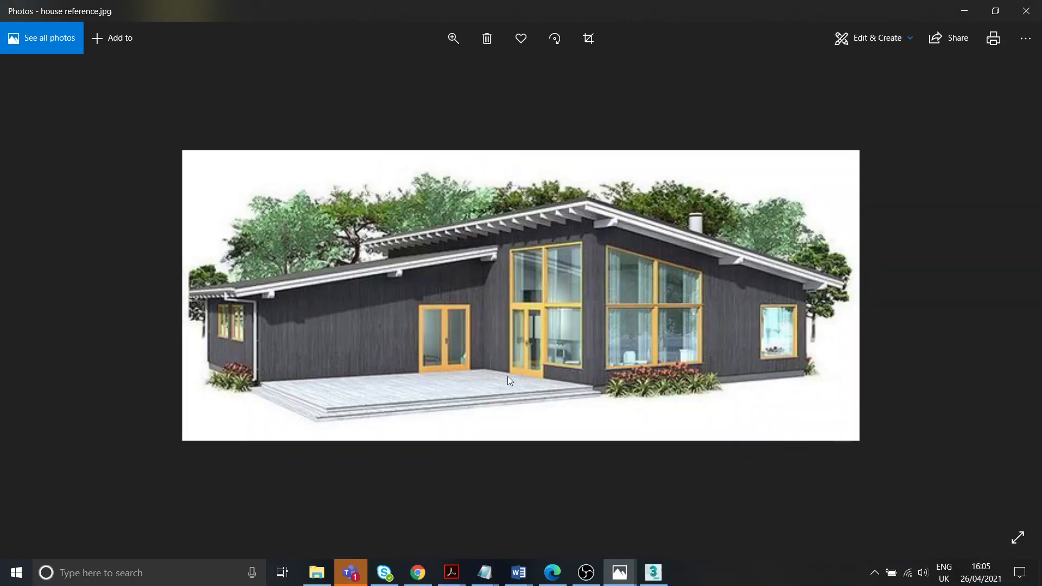
mouse_move(780, 363)
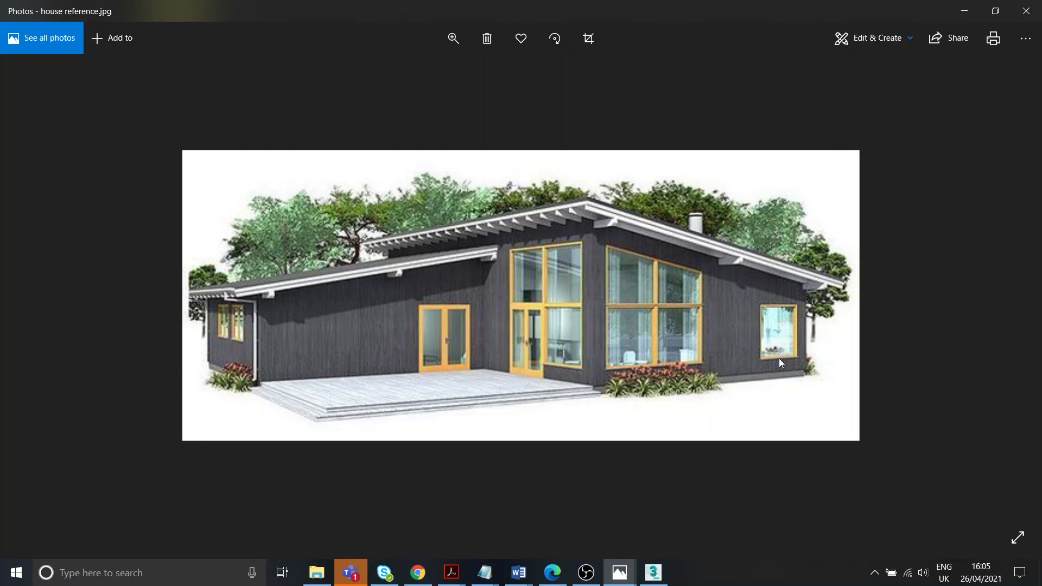
mouse_move(568, 371)
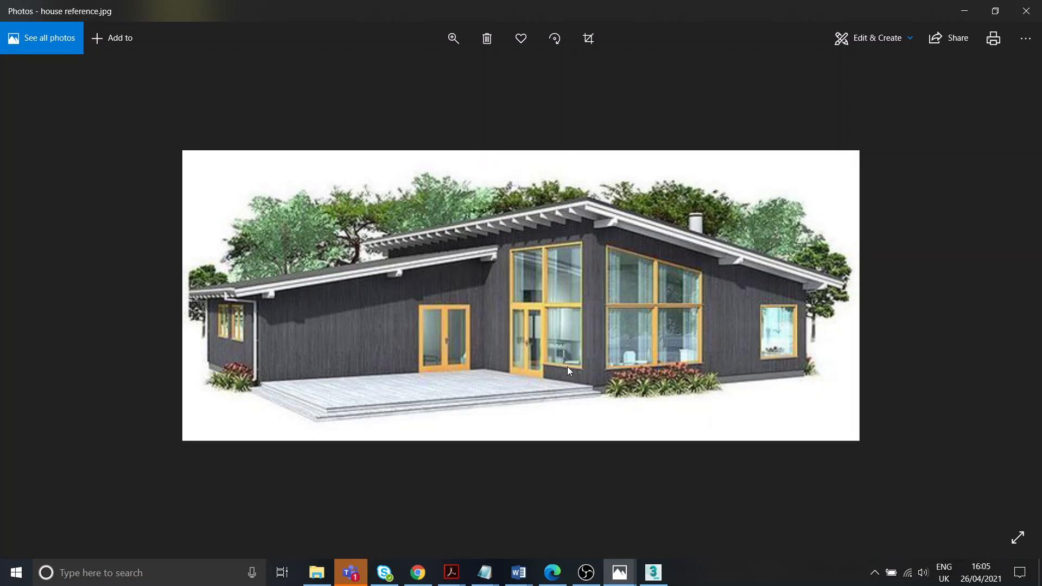
mouse_move(618, 573)
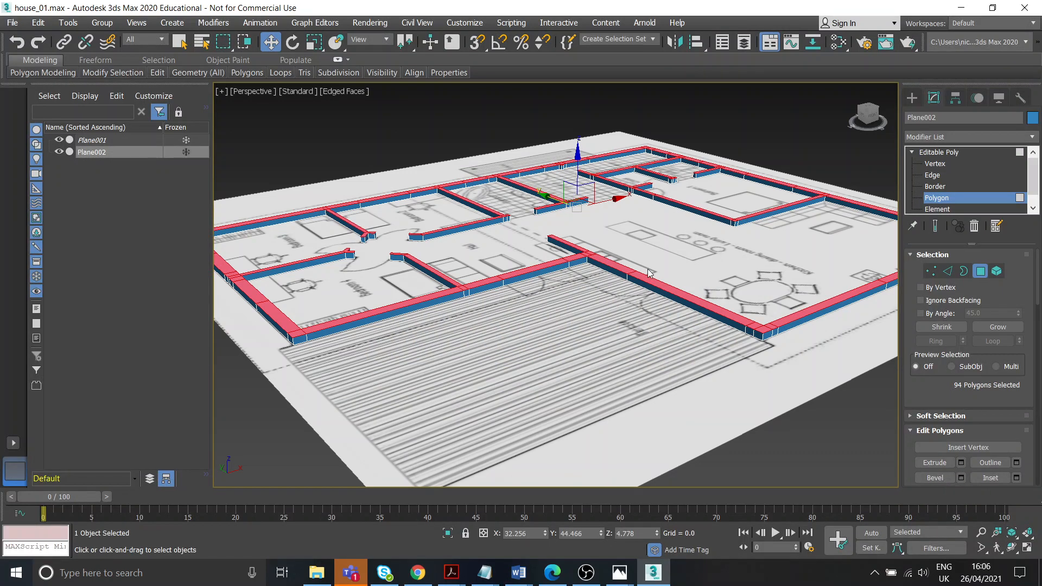
Step: Extrude the wall top faces with a larger height, then view the house reference photo
left_click(935, 463)
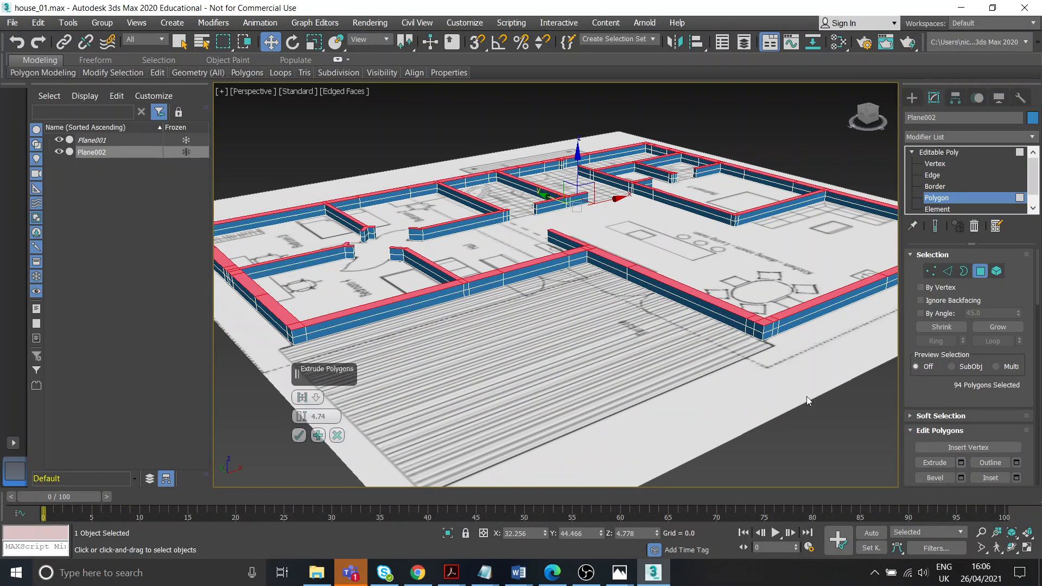
left_click_drag(317, 416, 318, 399)
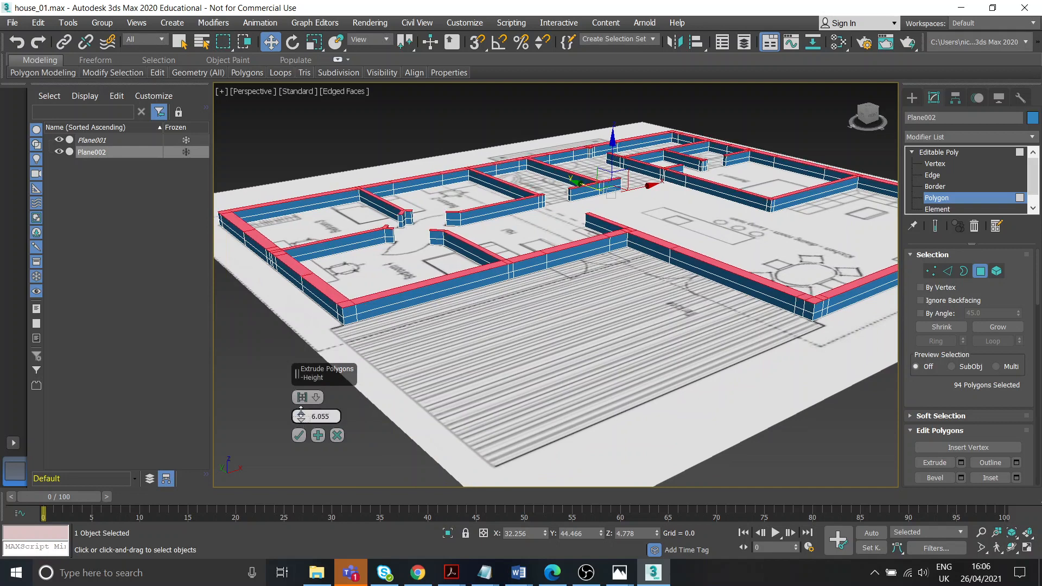
left_click_drag(301, 416, 301, 409)
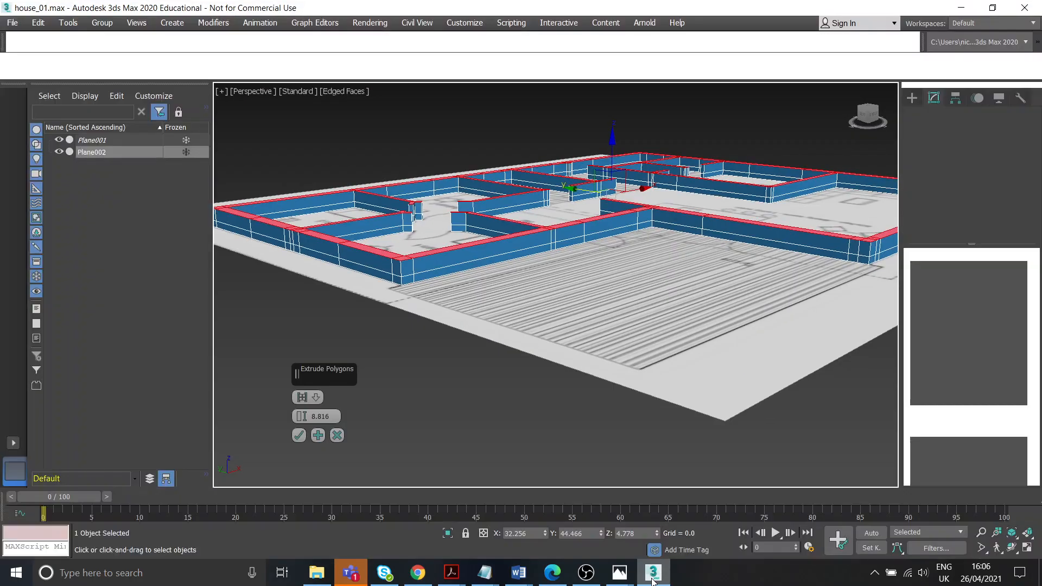
left_click(652, 572)
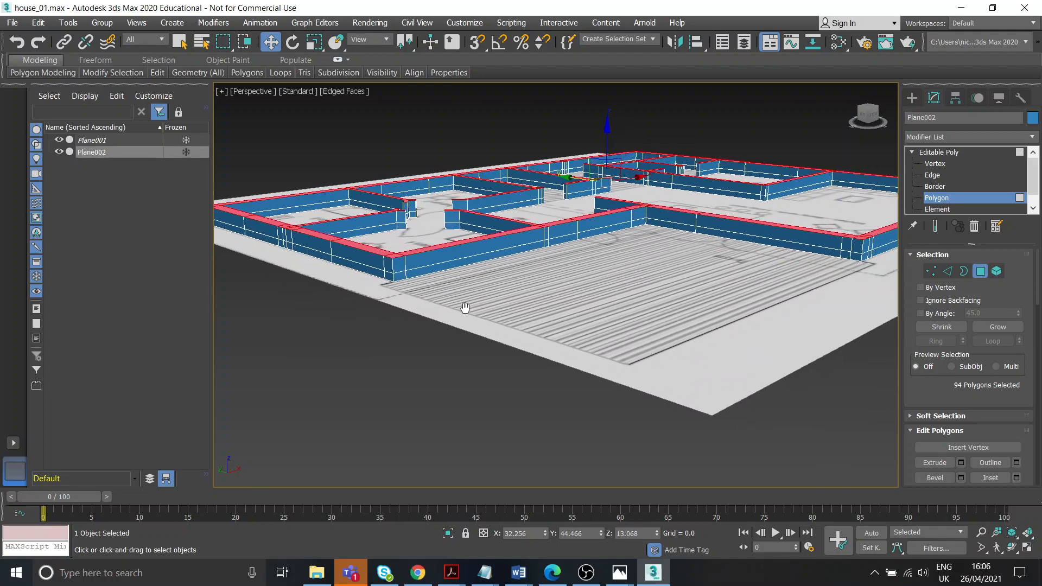
left_click(618, 572)
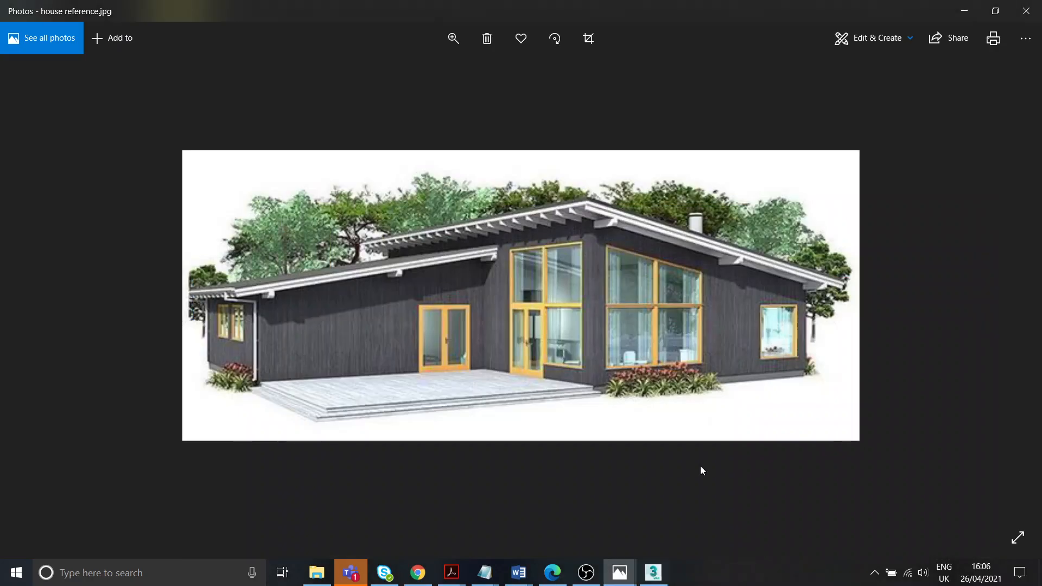
mouse_move(619, 365)
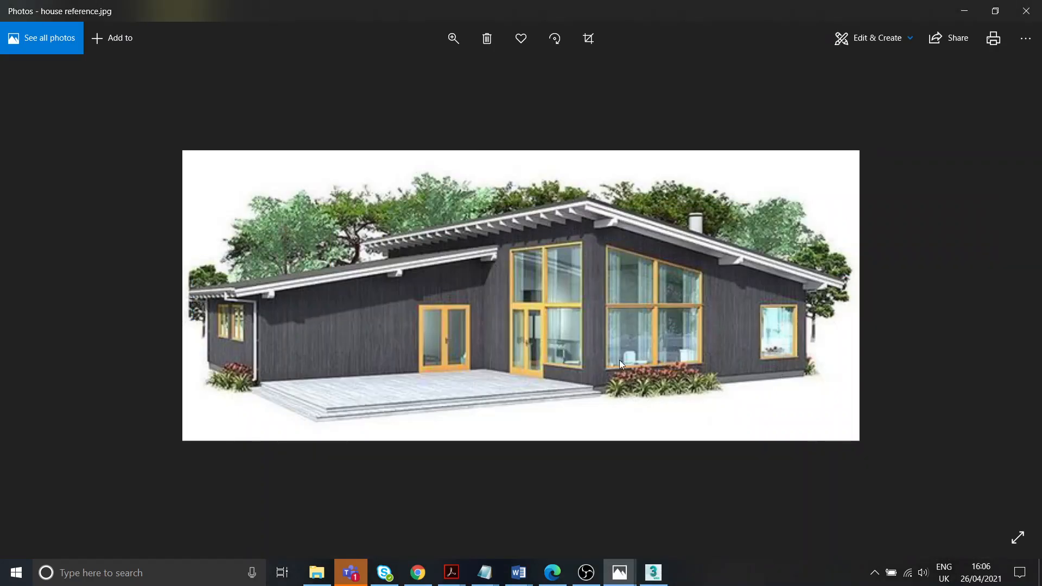
mouse_move(227, 355)
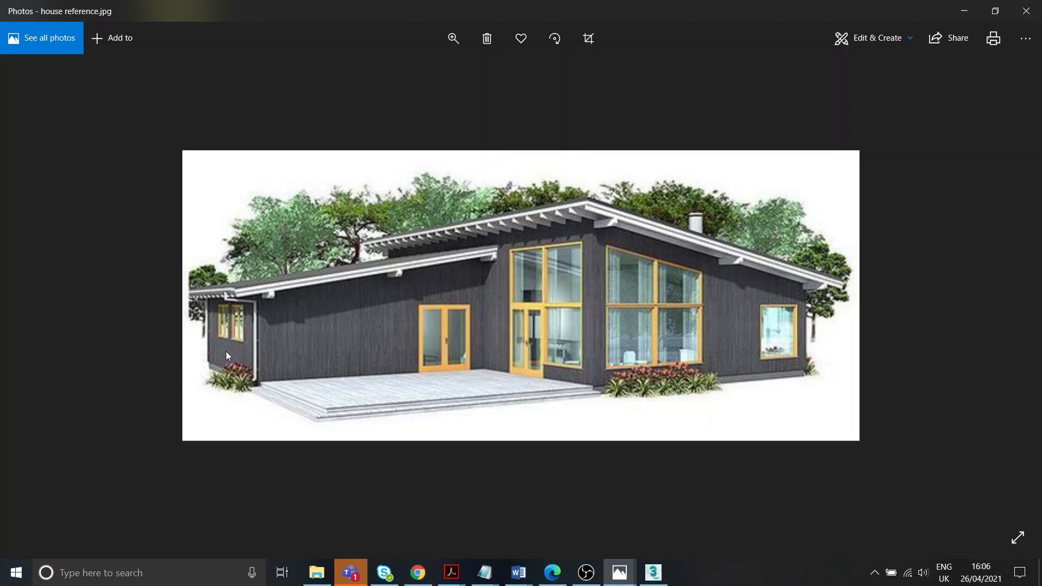
mouse_move(195, 337)
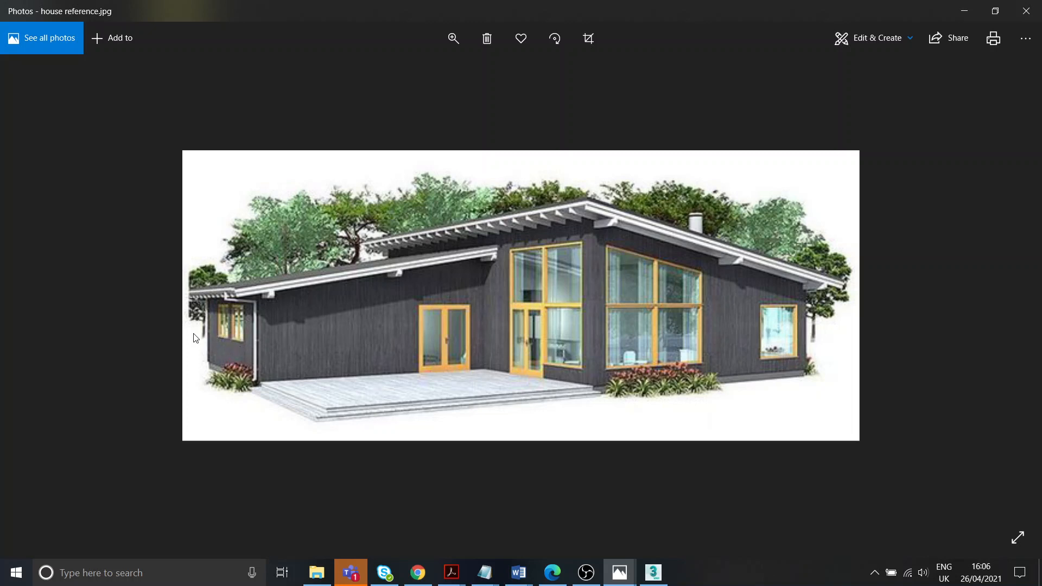
mouse_move(306, 355)
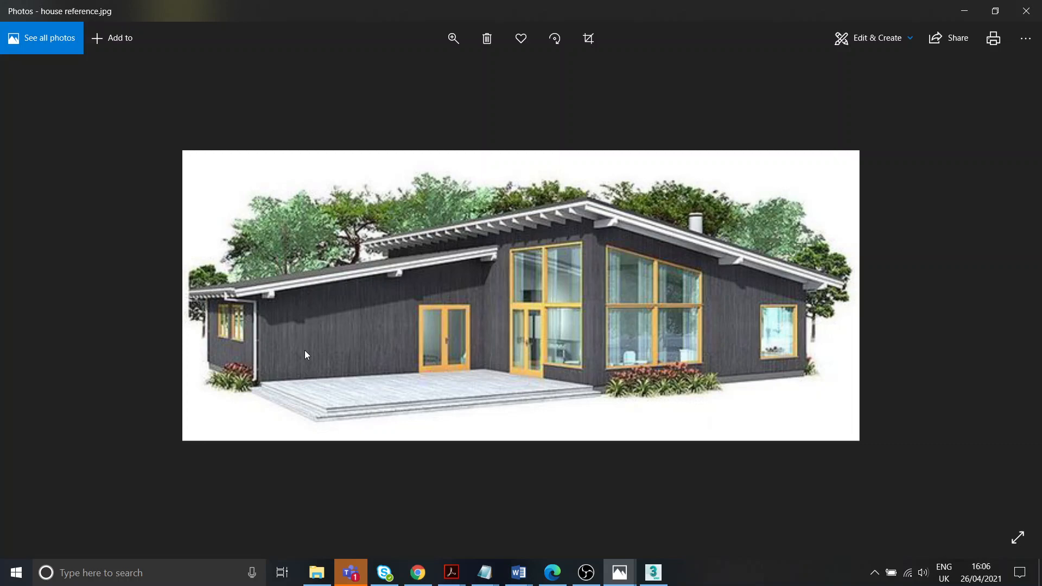
mouse_move(611, 423)
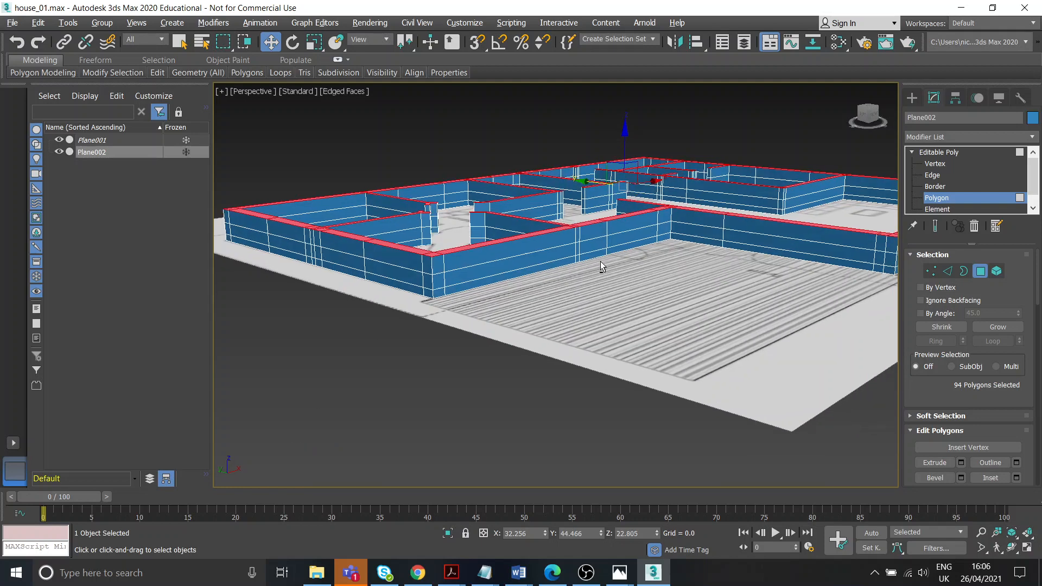
Step: Switch back to the house reference photo in Photos
left_click(618, 574)
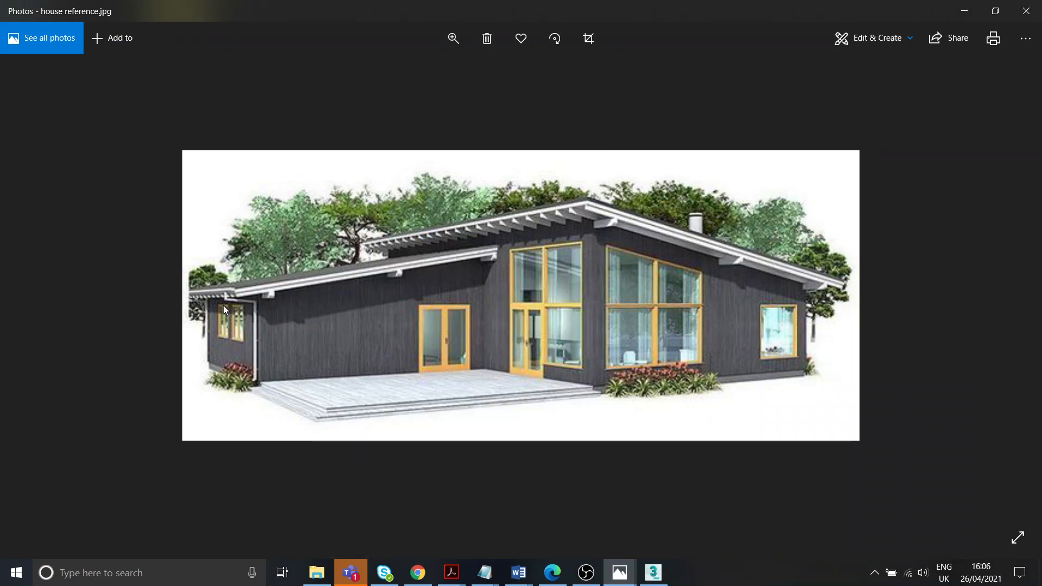
mouse_move(520, 309)
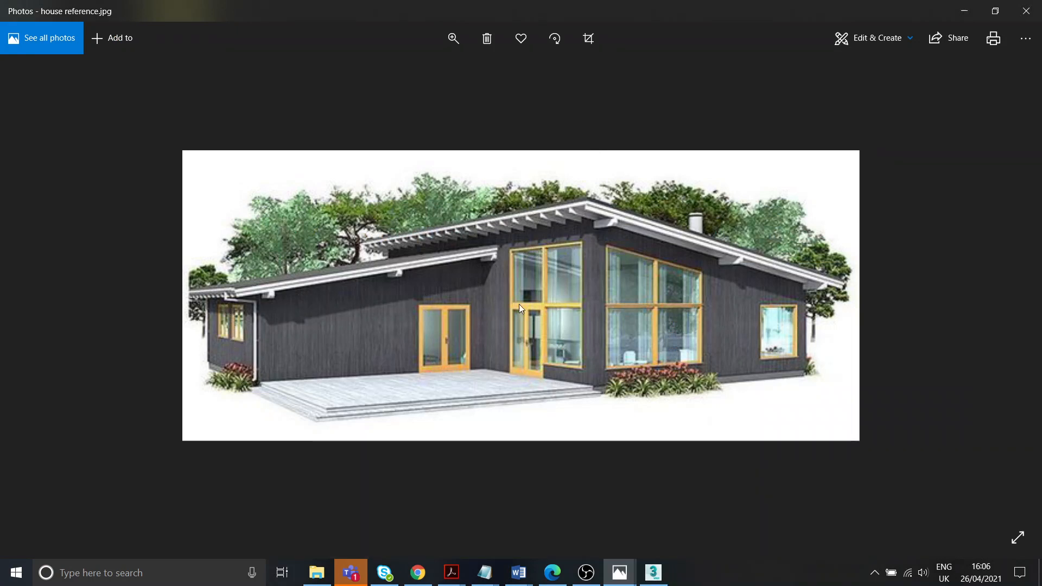
mouse_move(189, 316)
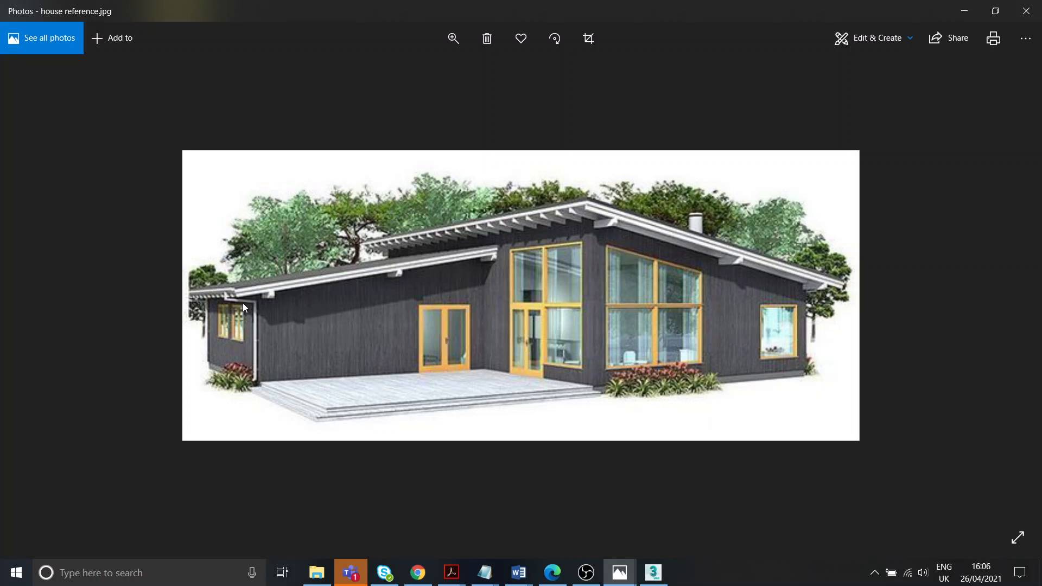
mouse_move(244, 301)
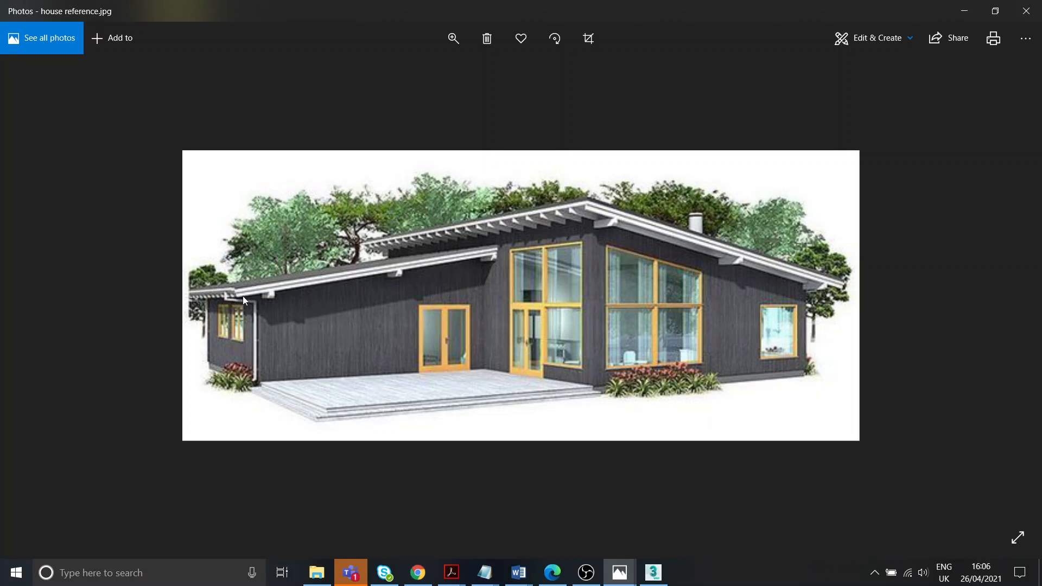
mouse_move(536, 479)
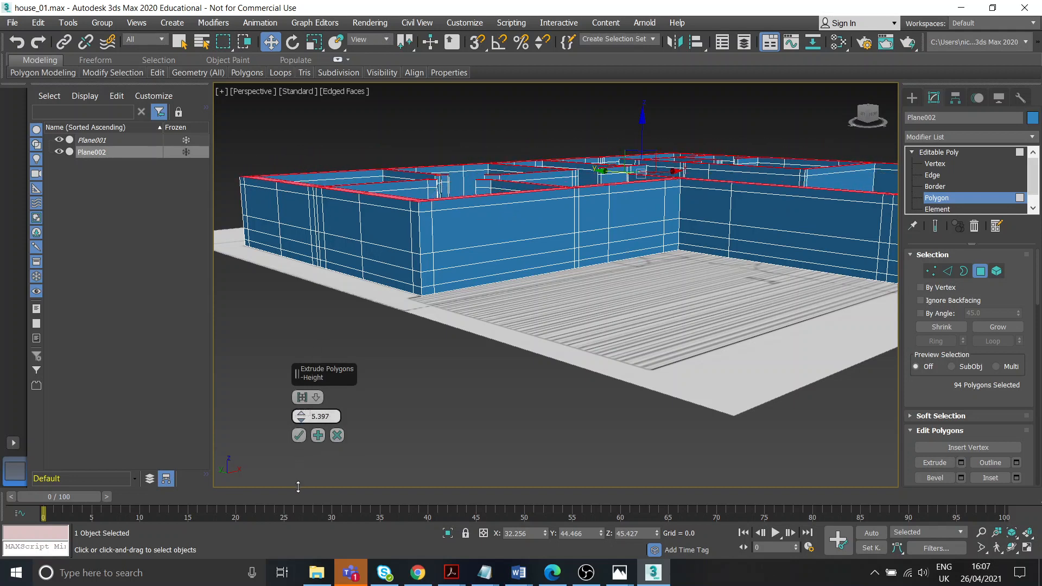
Step: Accept the taller wall extrusion and bring up the reference photo
left_click(298, 435)
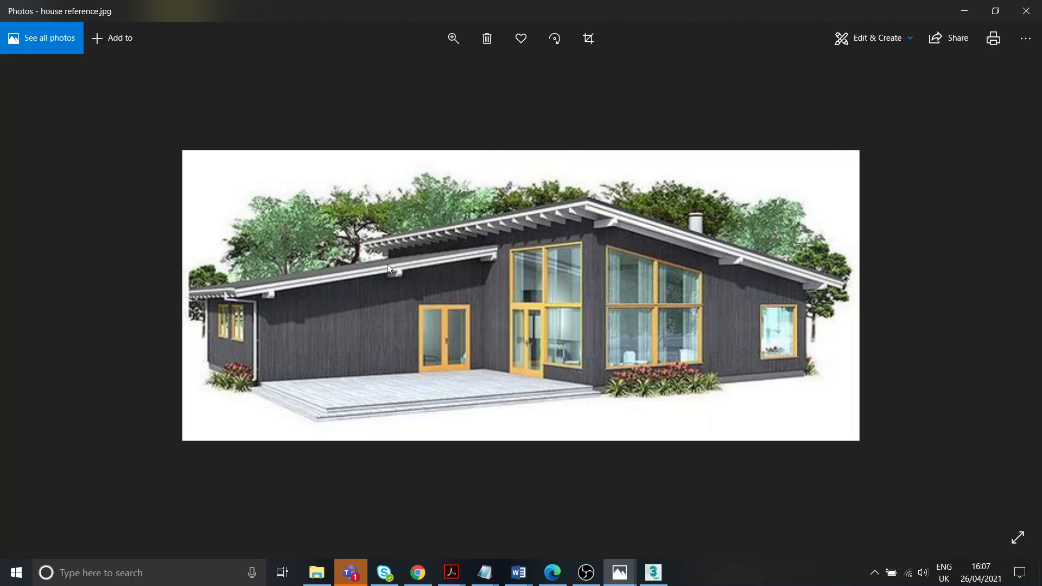
mouse_move(739, 305)
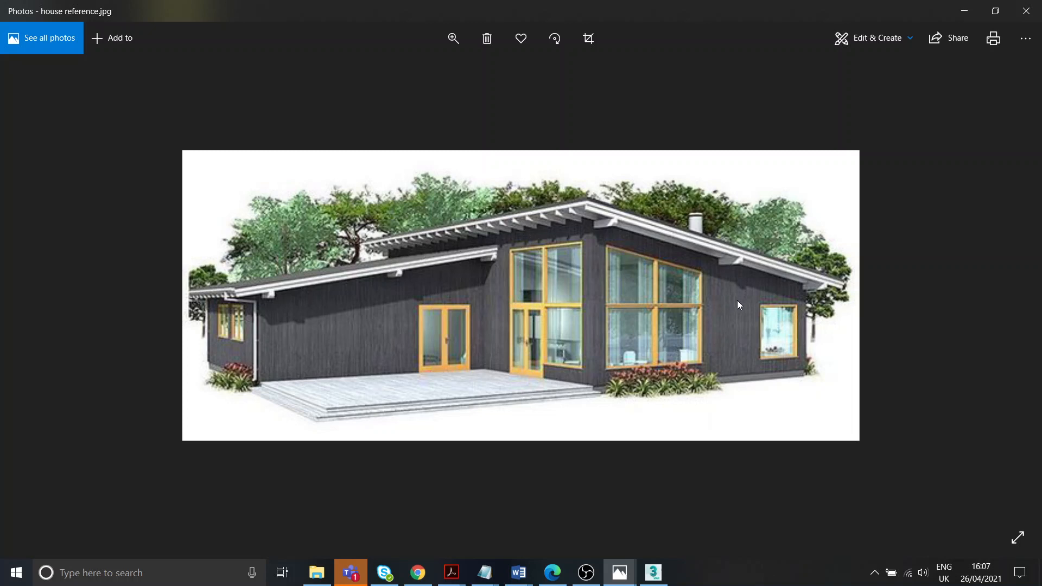
mouse_move(556, 348)
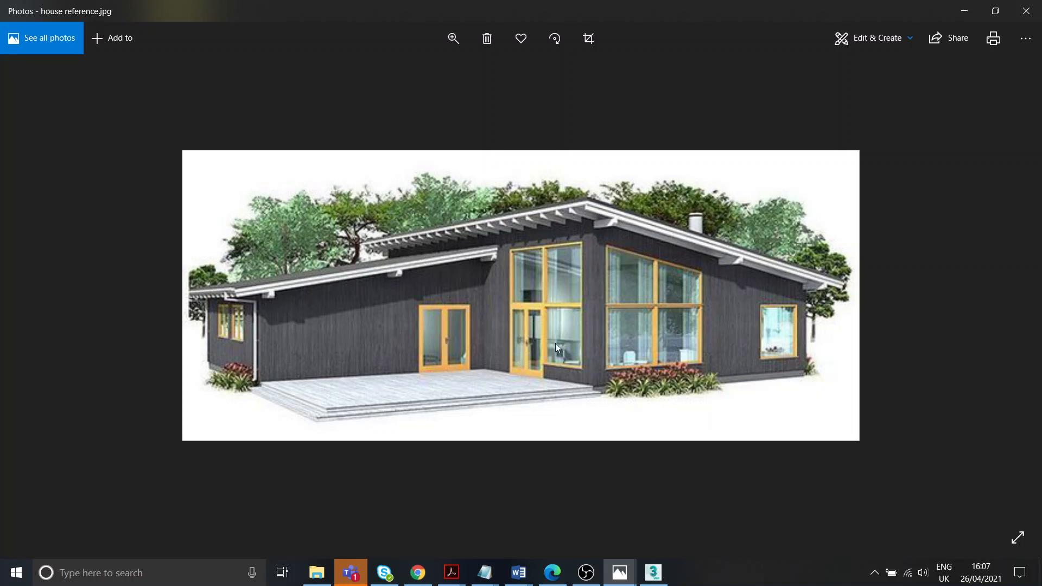
mouse_move(226, 285)
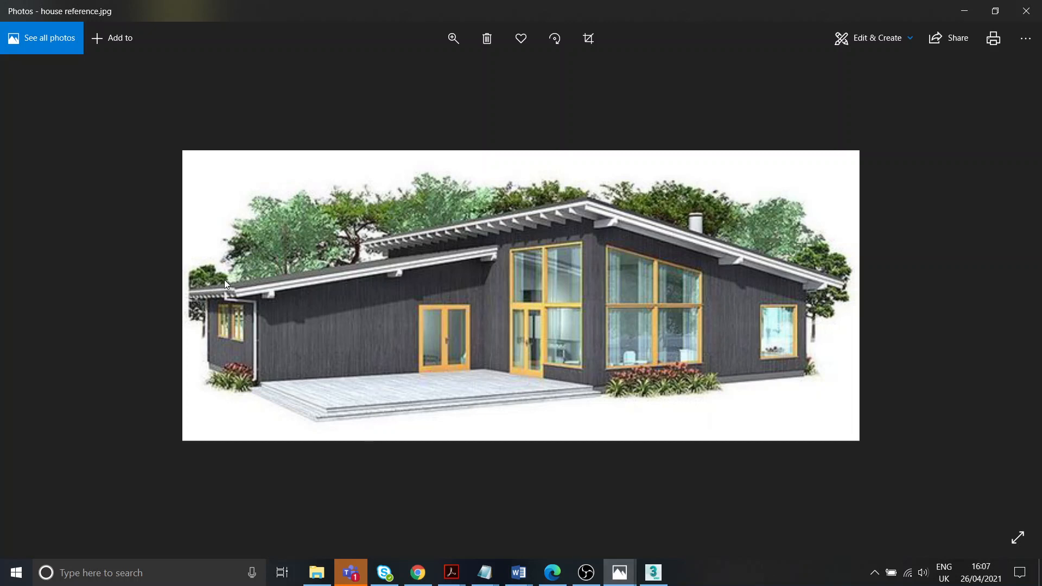
mouse_move(415, 312)
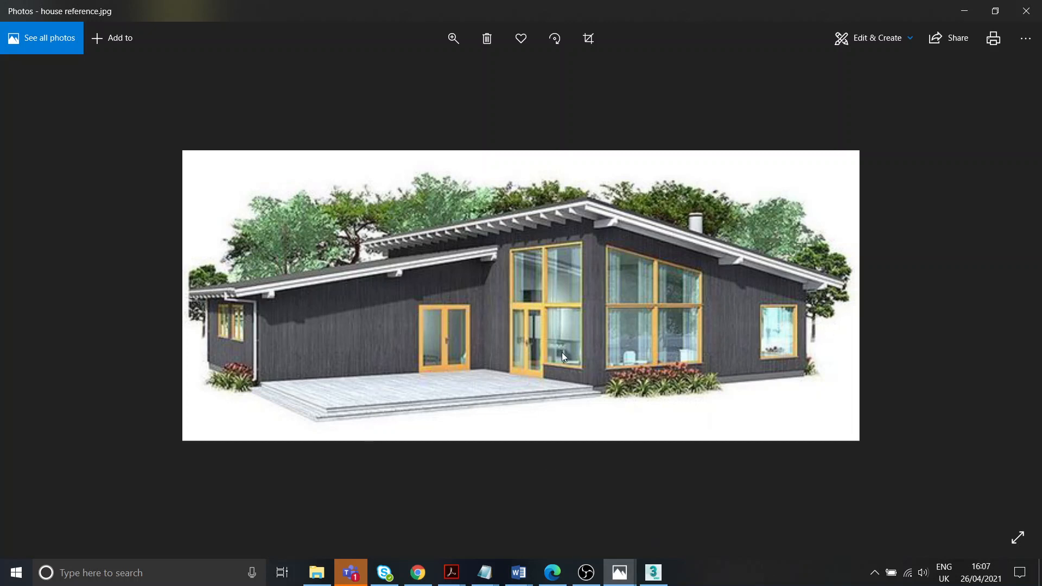
Step: After studying the reference windows and doors, return to the 3ds Max wall model
left_click(652, 572)
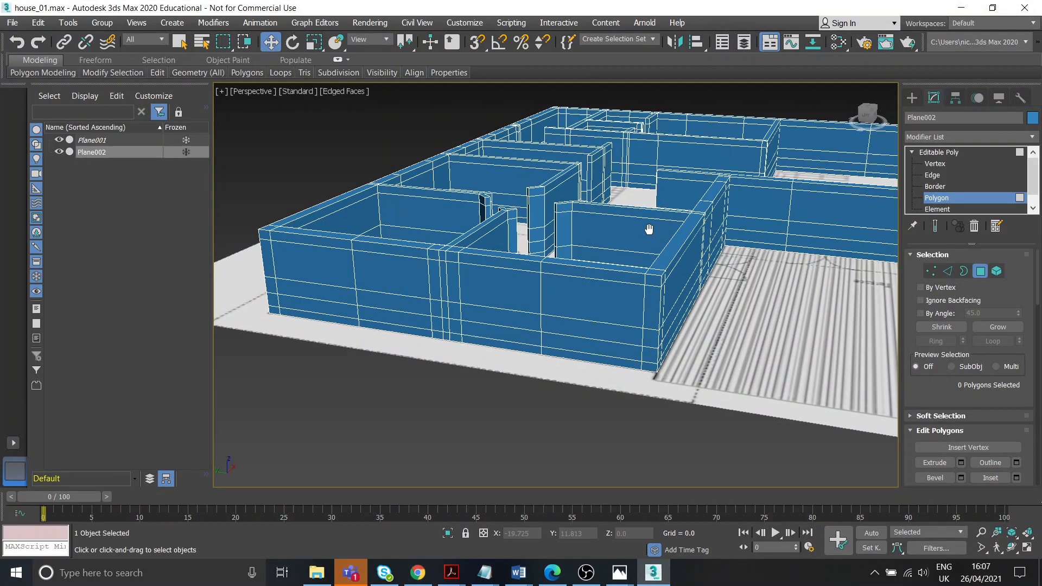
Step: Pick end-wall faces for the window and compare them against the house reference photo
left_click_drag(649, 229, 580, 306)
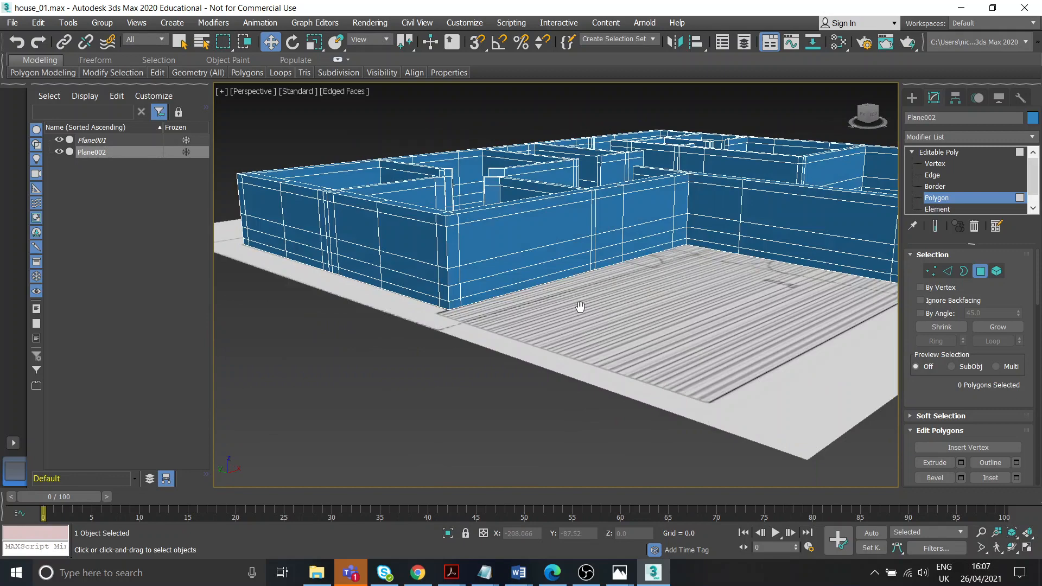
left_click(359, 249)
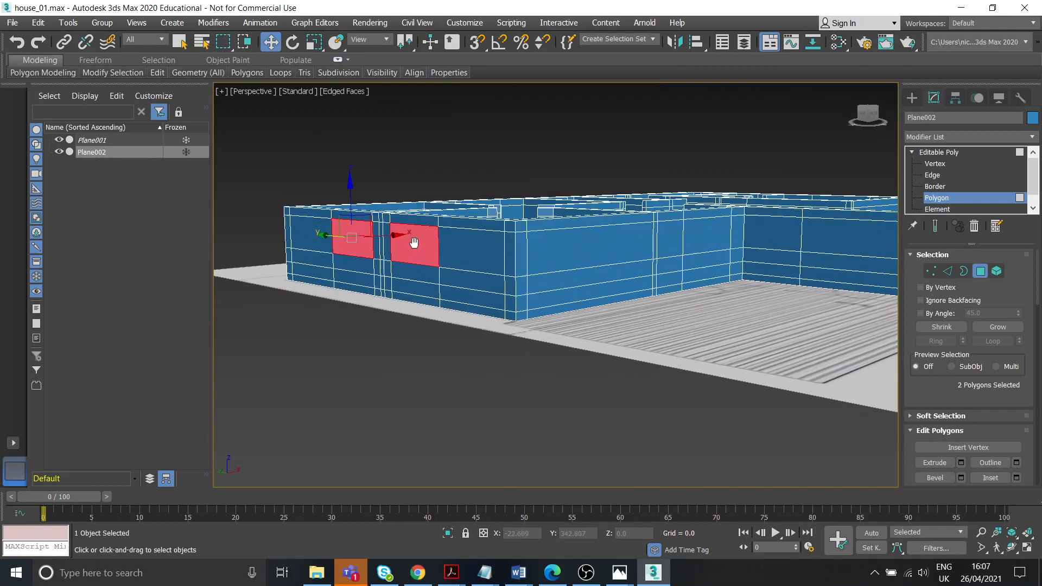
left_click(618, 572)
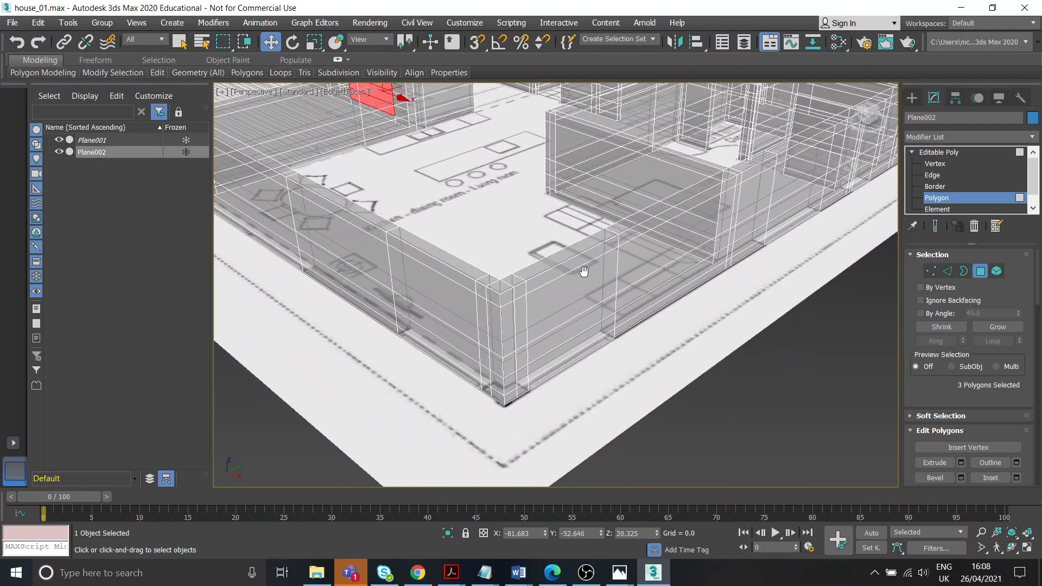
left_click(432, 358)
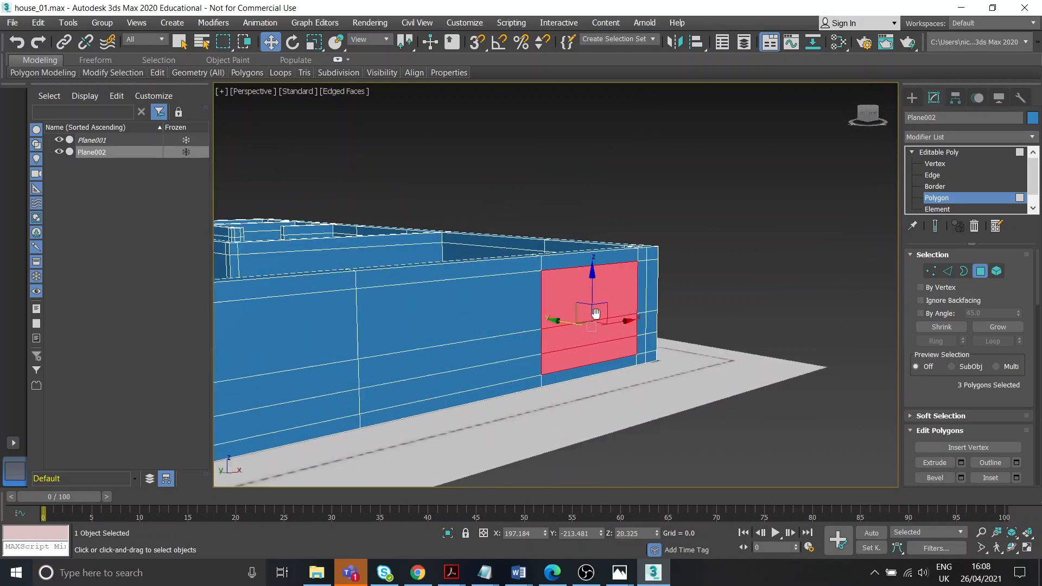
left_click(618, 573)
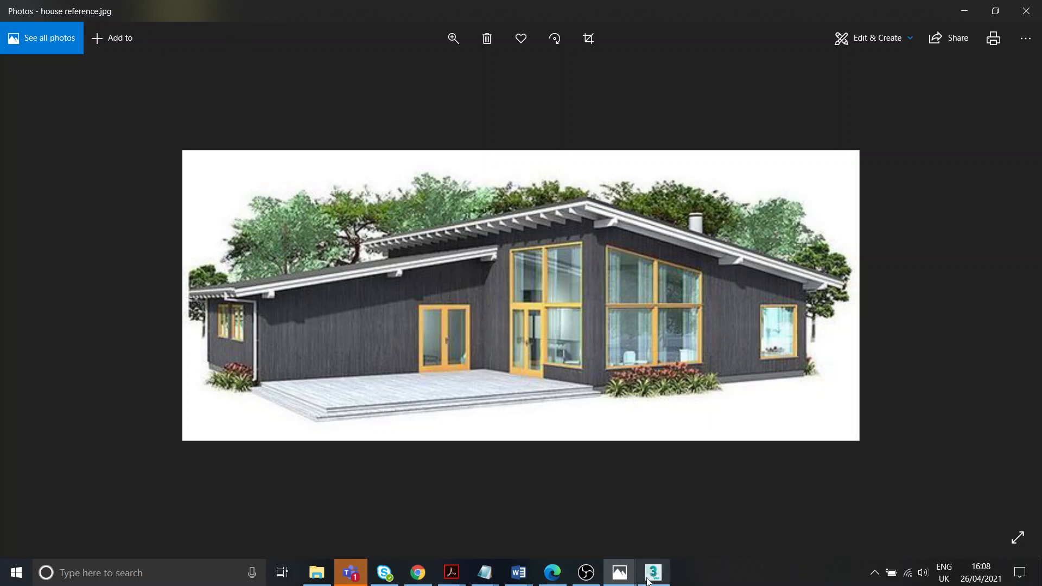
left_click(652, 572)
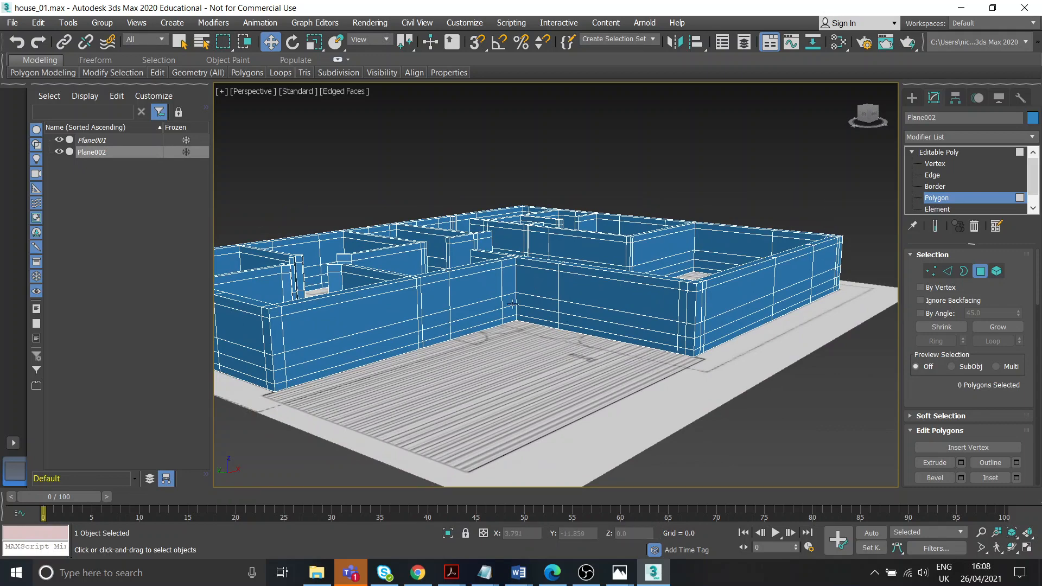
left_click_drag(512, 306, 649, 318)
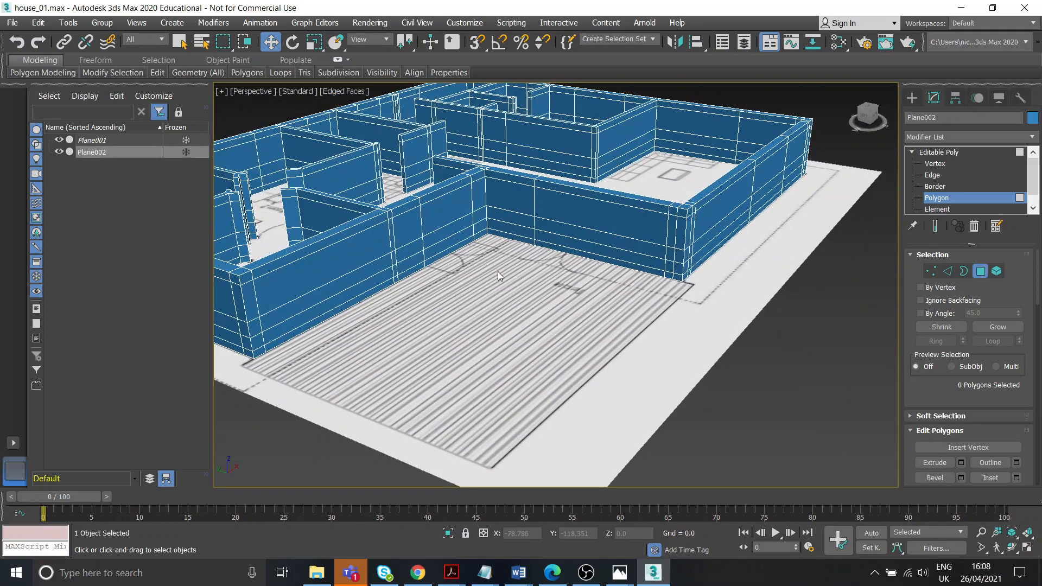
left_click(935, 175)
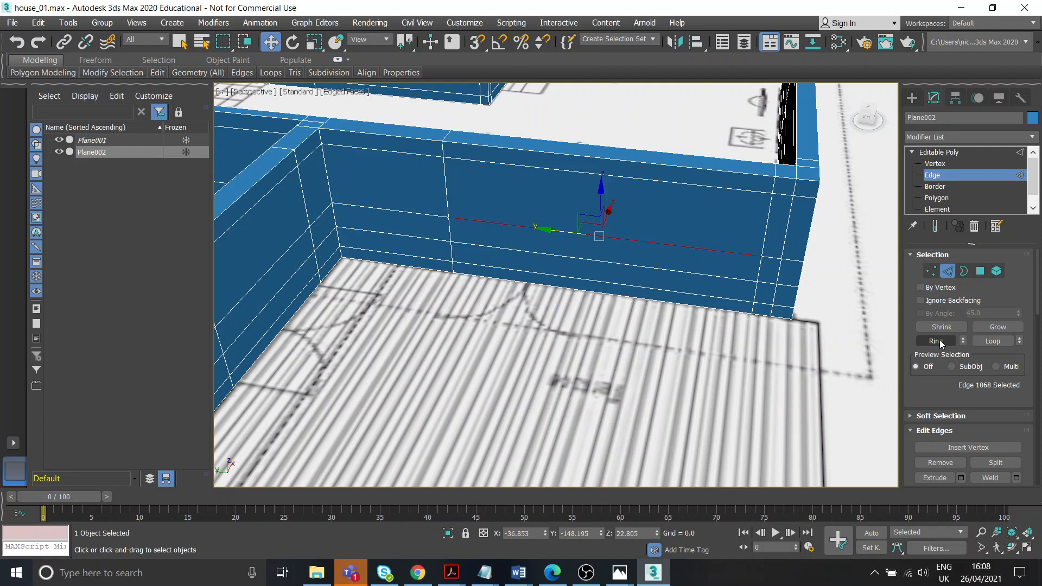
Step: Extend the wall edge selection with Ring, then clear the selection
left_click(936, 341)
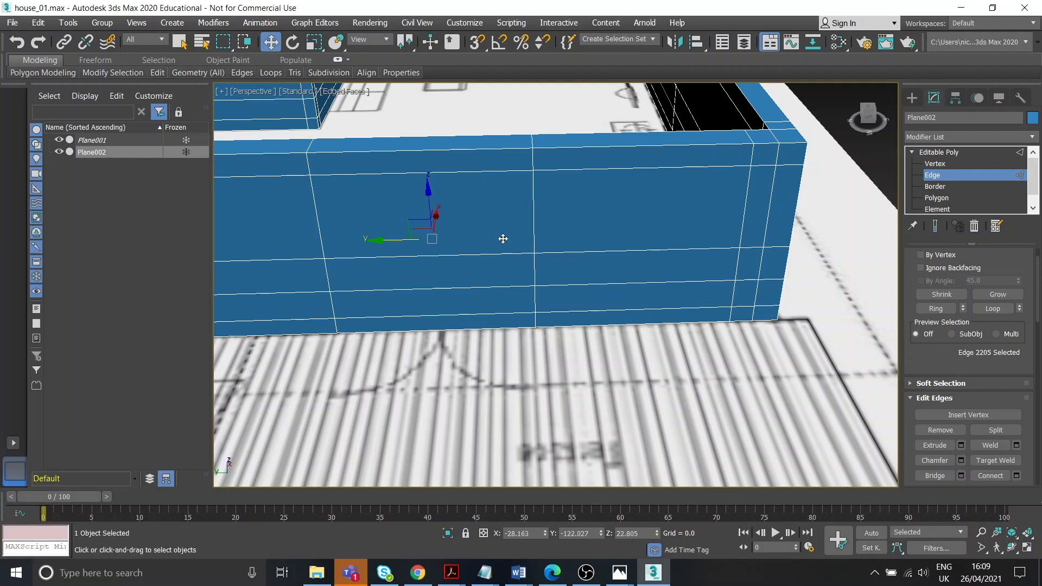
left_click(523, 238)
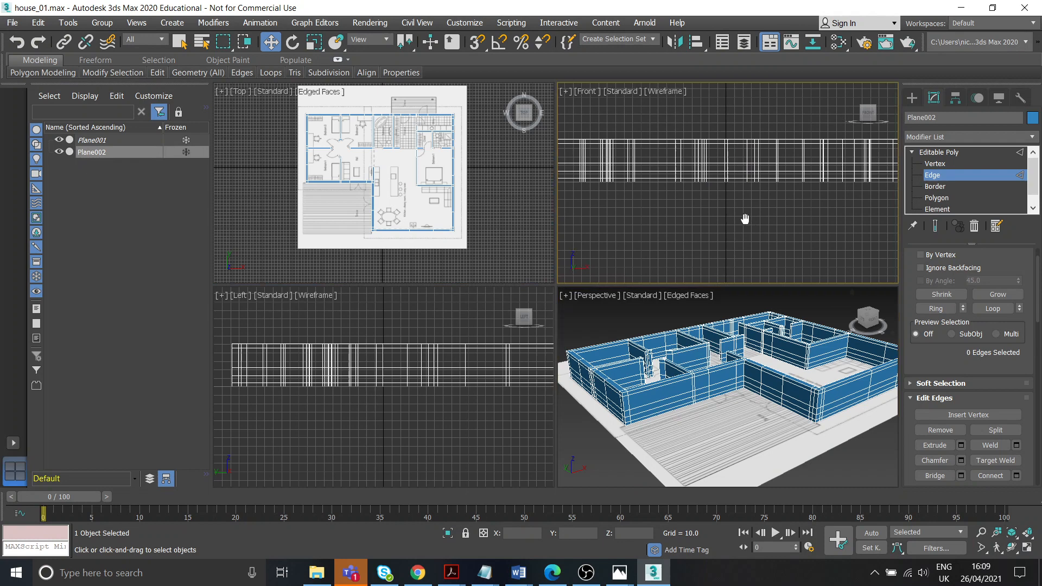
Step: Return to a single perspective view zoomed out on the house, in Polygon mode
key("alt+w")
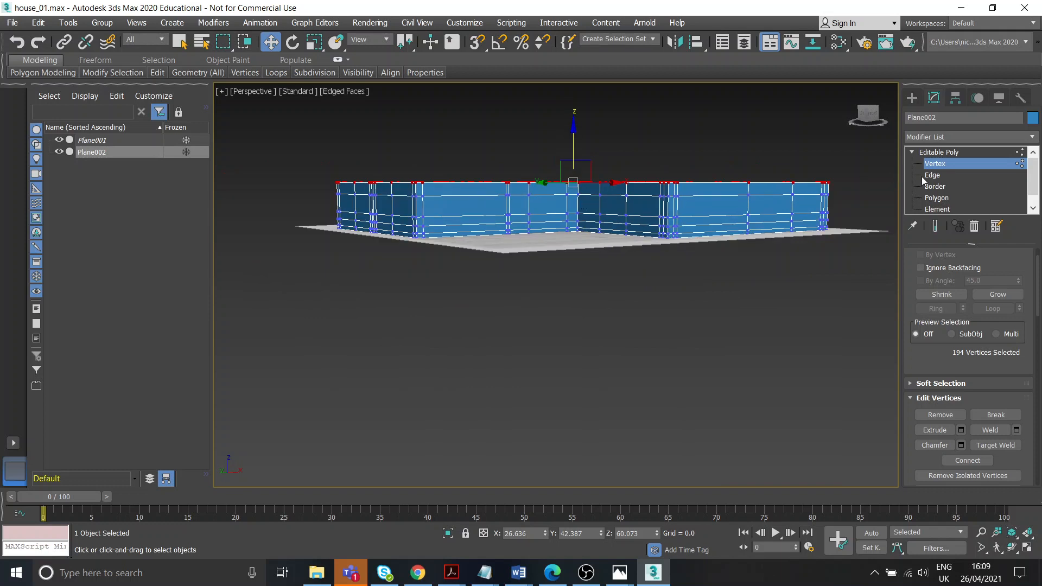
left_click(932, 175)
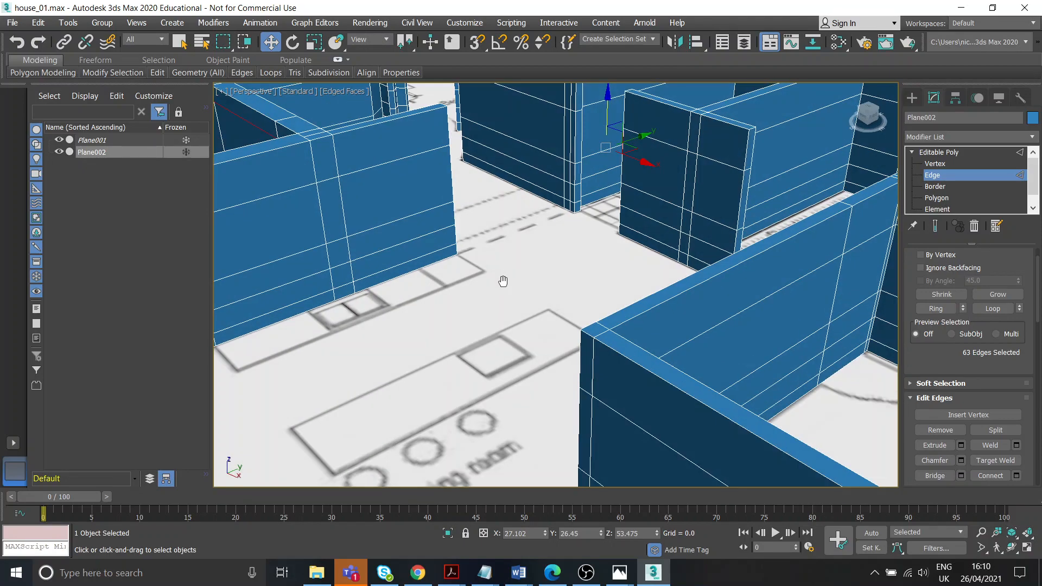
left_click_drag(503, 281, 498, 361)
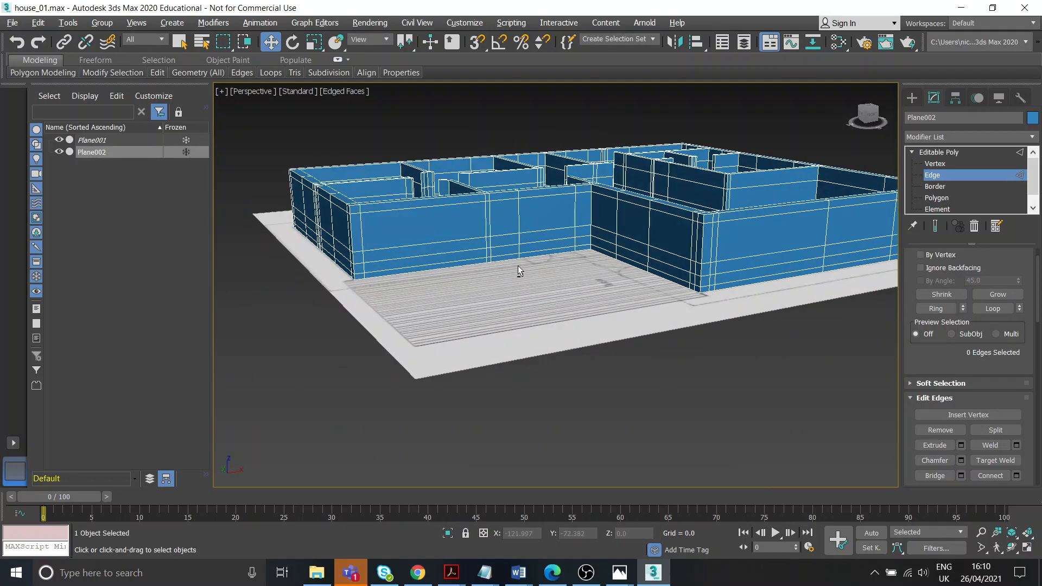
left_click(936, 197)
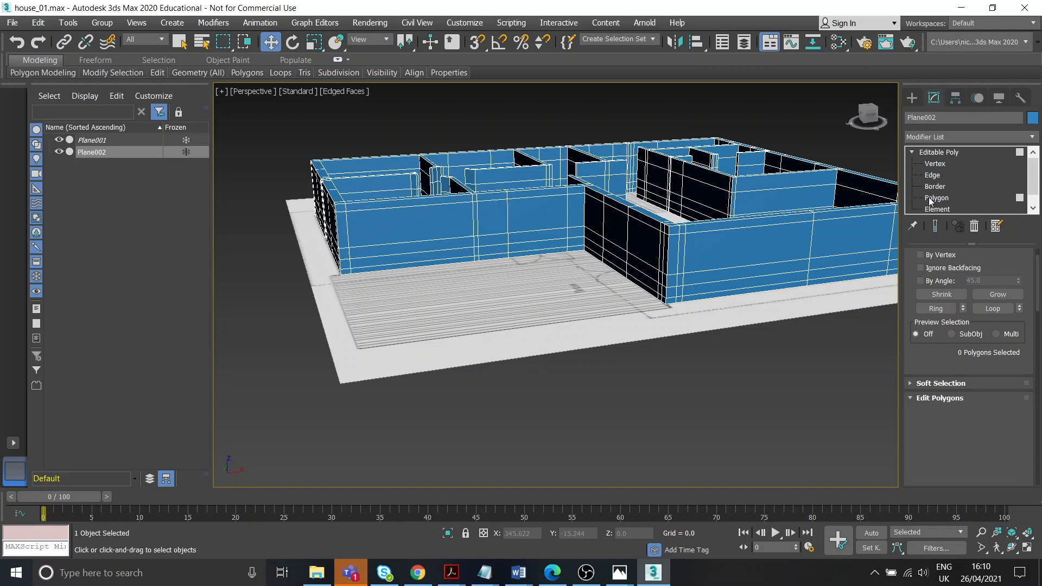
Step: Loop the horizontal wall edges and move them up to window-top height
left_click(937, 197)
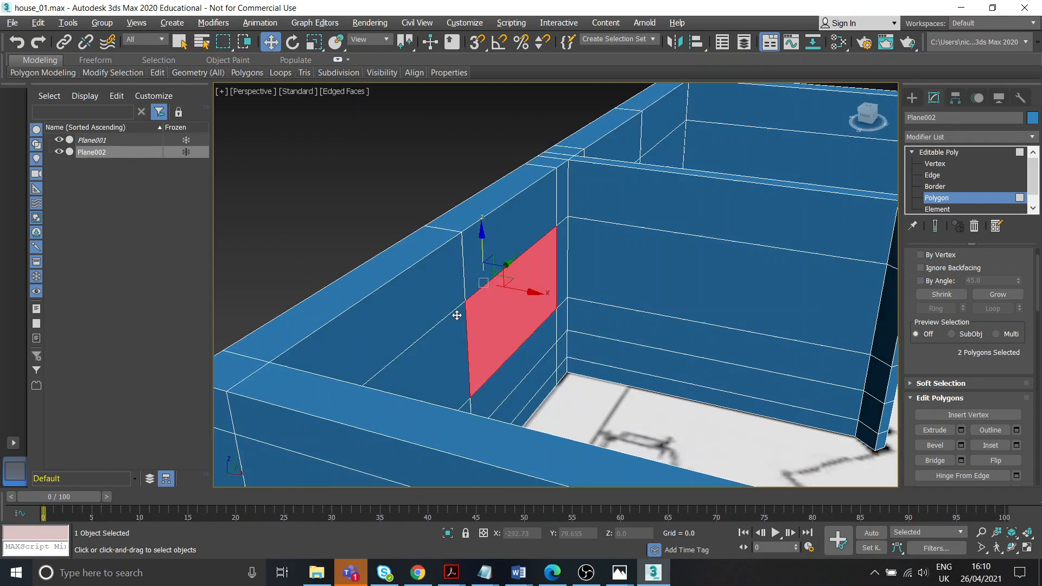
left_click_drag(457, 314, 444, 307)
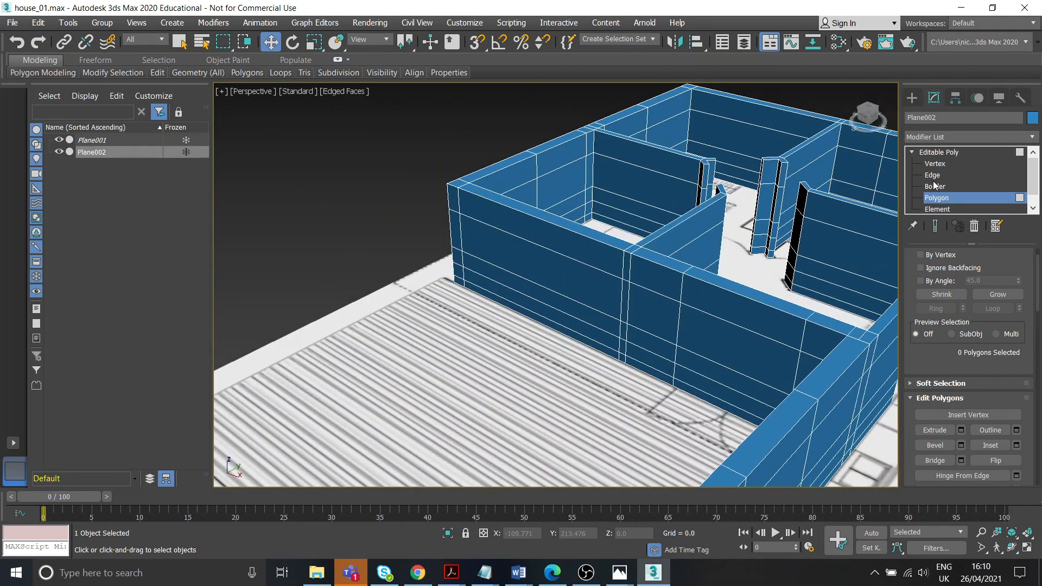
left_click(933, 175)
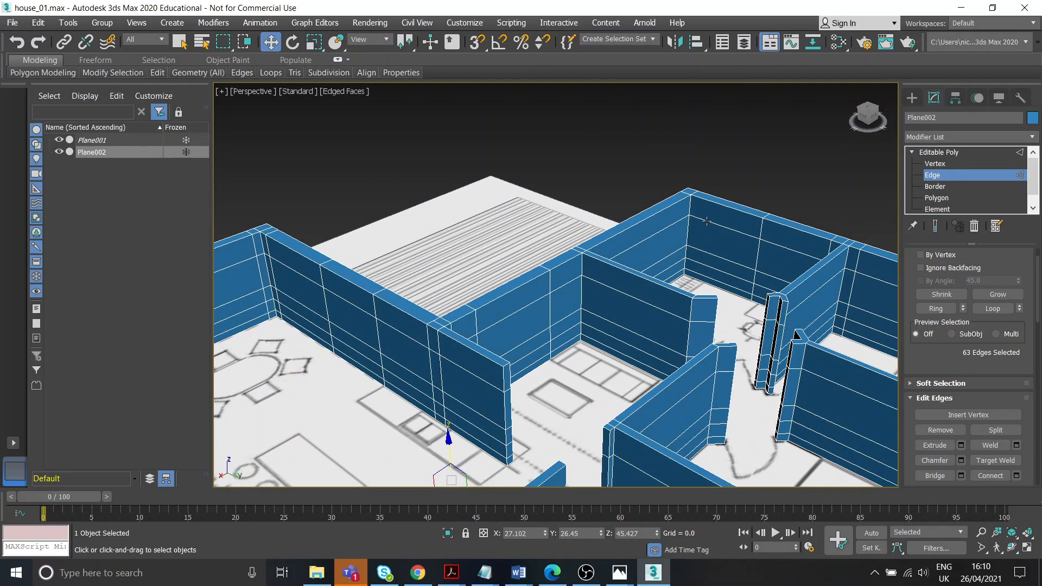
left_click(992, 308)
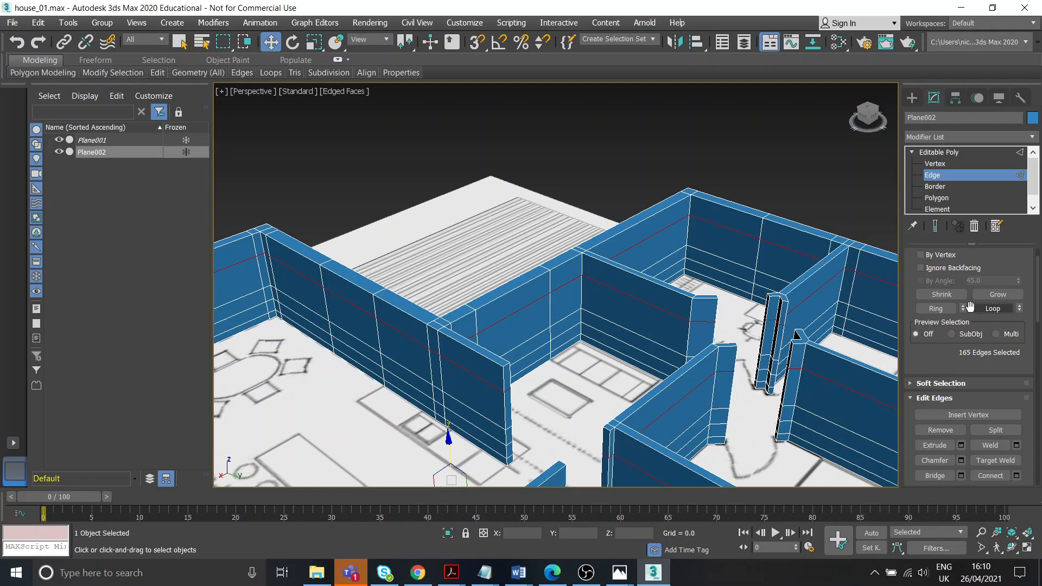
left_click_drag(558, 299, 645, 260)
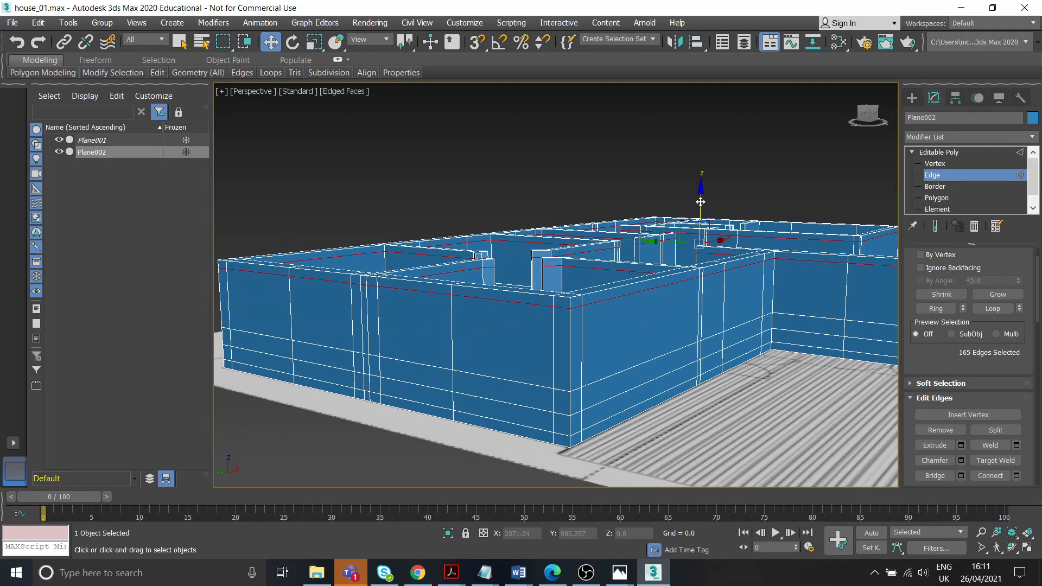
left_click(937, 197)
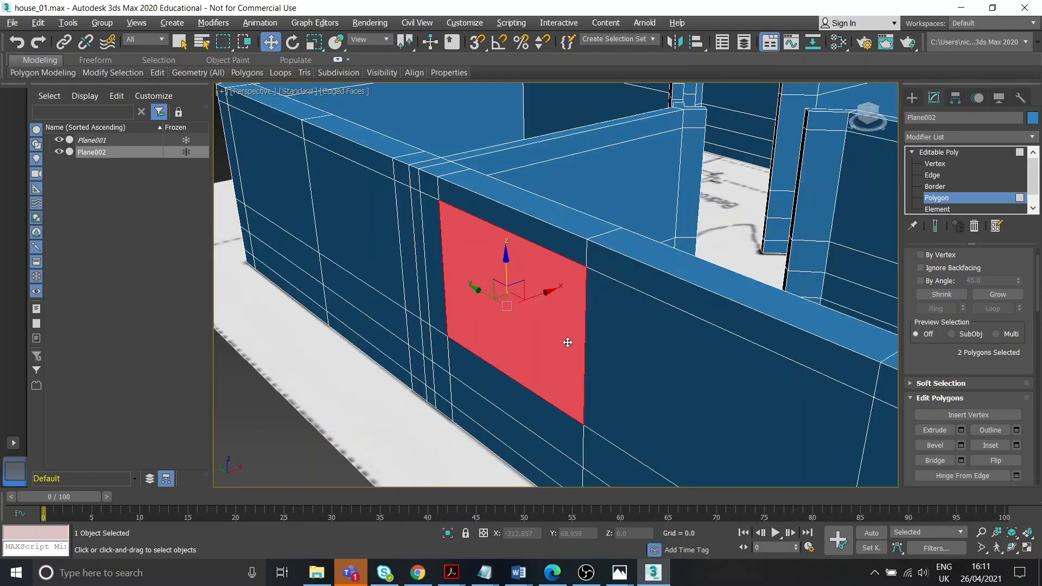
Step: Bridge the window faces through the outer wall beside the deck, then orbit out to review
left_click(933, 460)
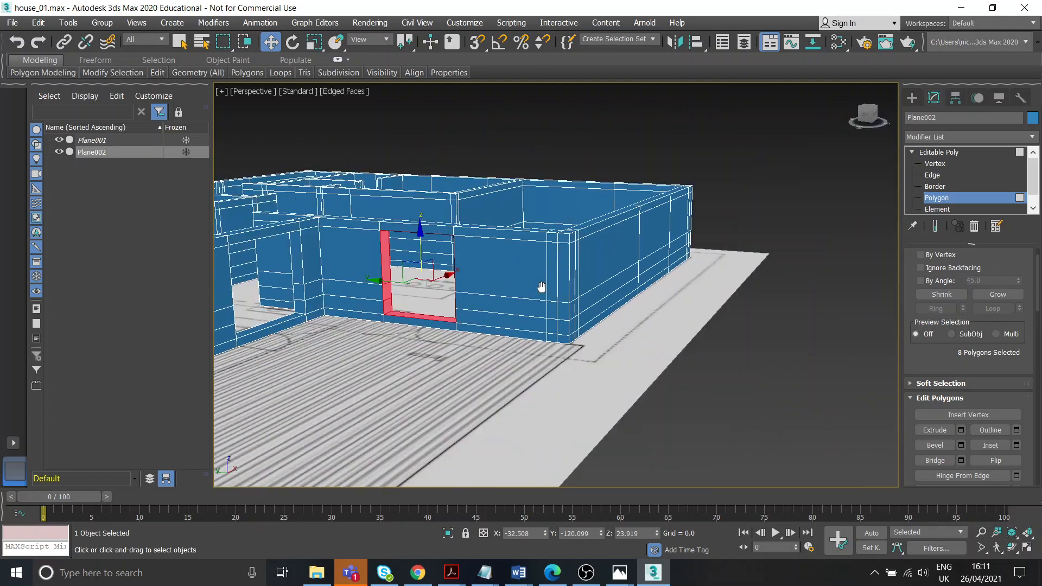
left_click_drag(542, 287, 562, 281)
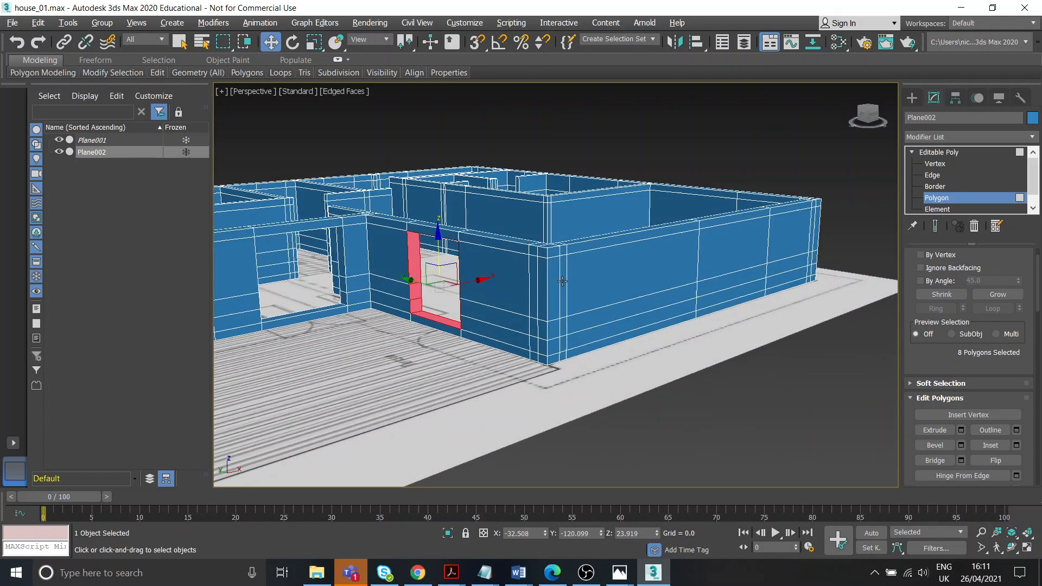
left_click_drag(559, 286, 562, 282)
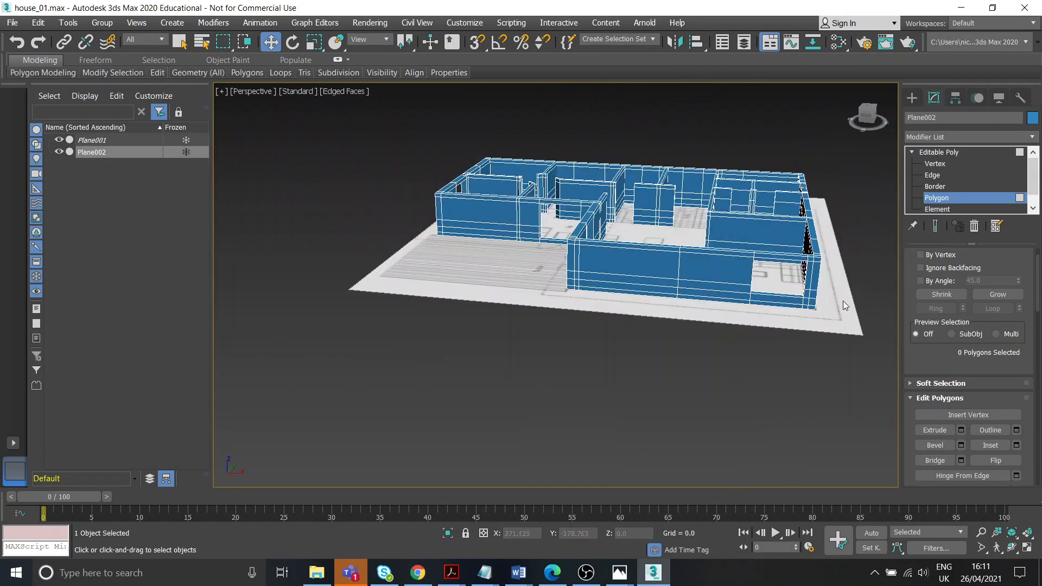
left_click(617, 572)
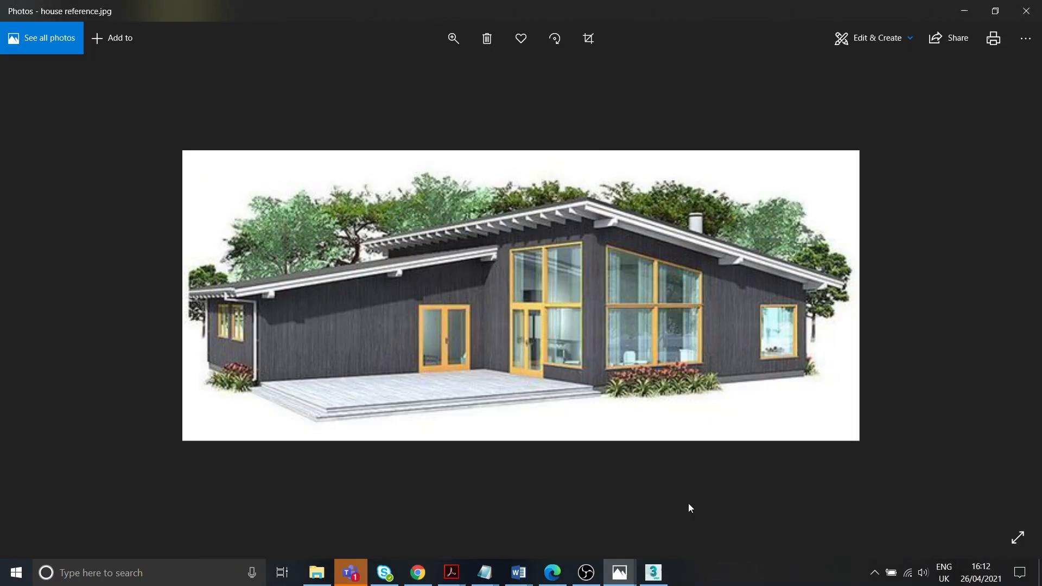
left_click(652, 572)
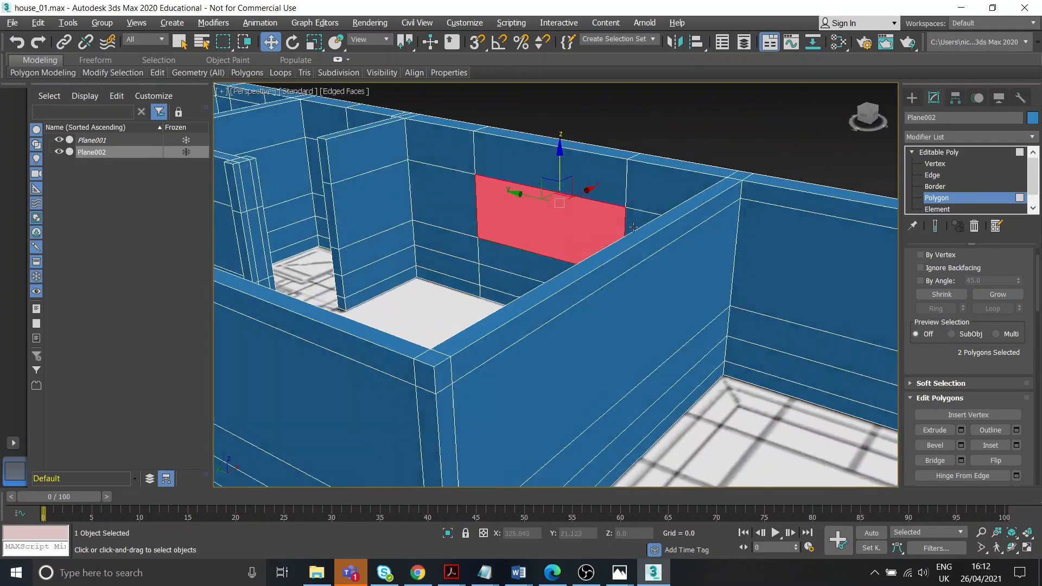
Step: Work on the inner-wall edges in Edge mode, then return to Polygon mode
left_click(933, 175)
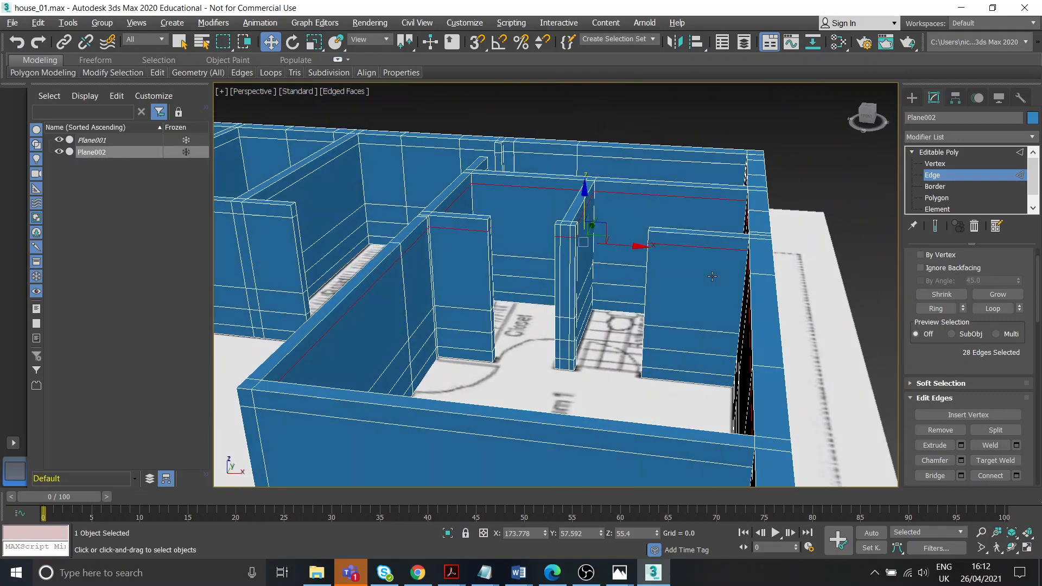
left_click(936, 198)
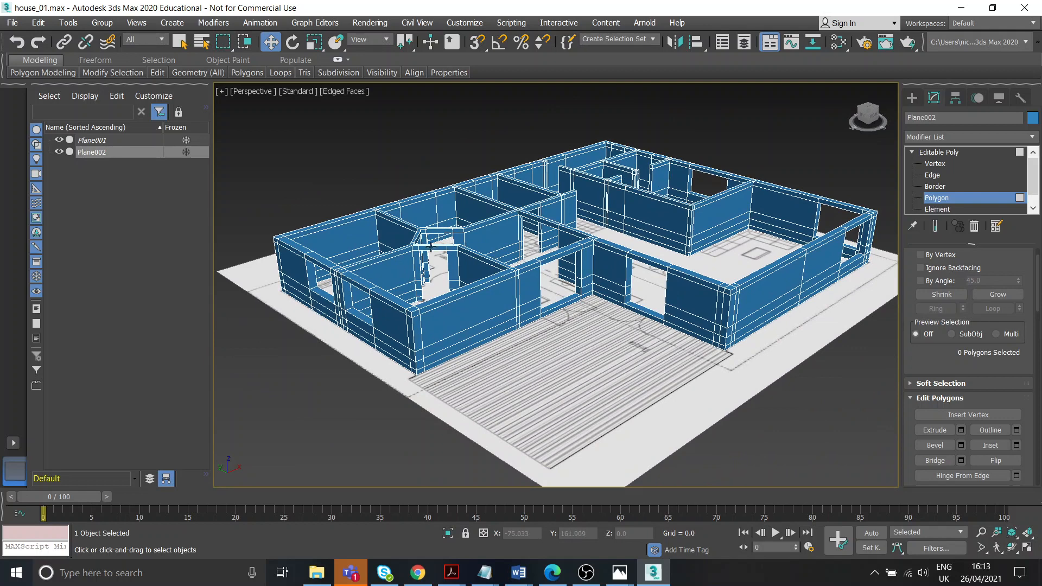
mouse_move(618, 199)
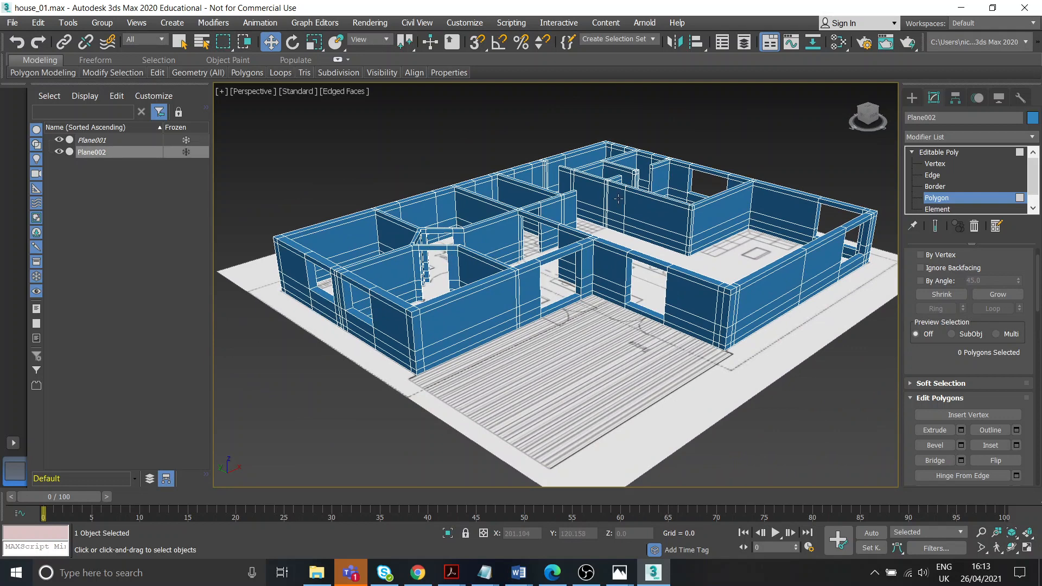